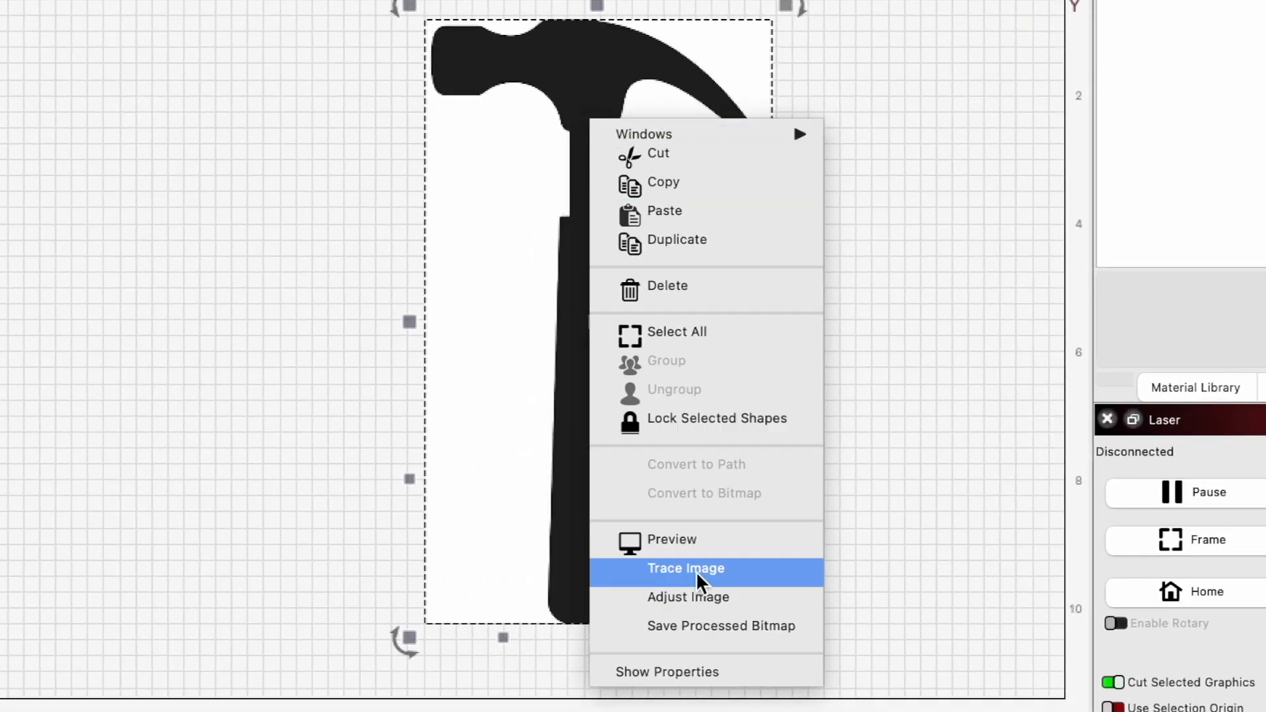
# Trace the black hammer bitmap into a vector outline with the default trace settings
pyautogui.click(685, 568)
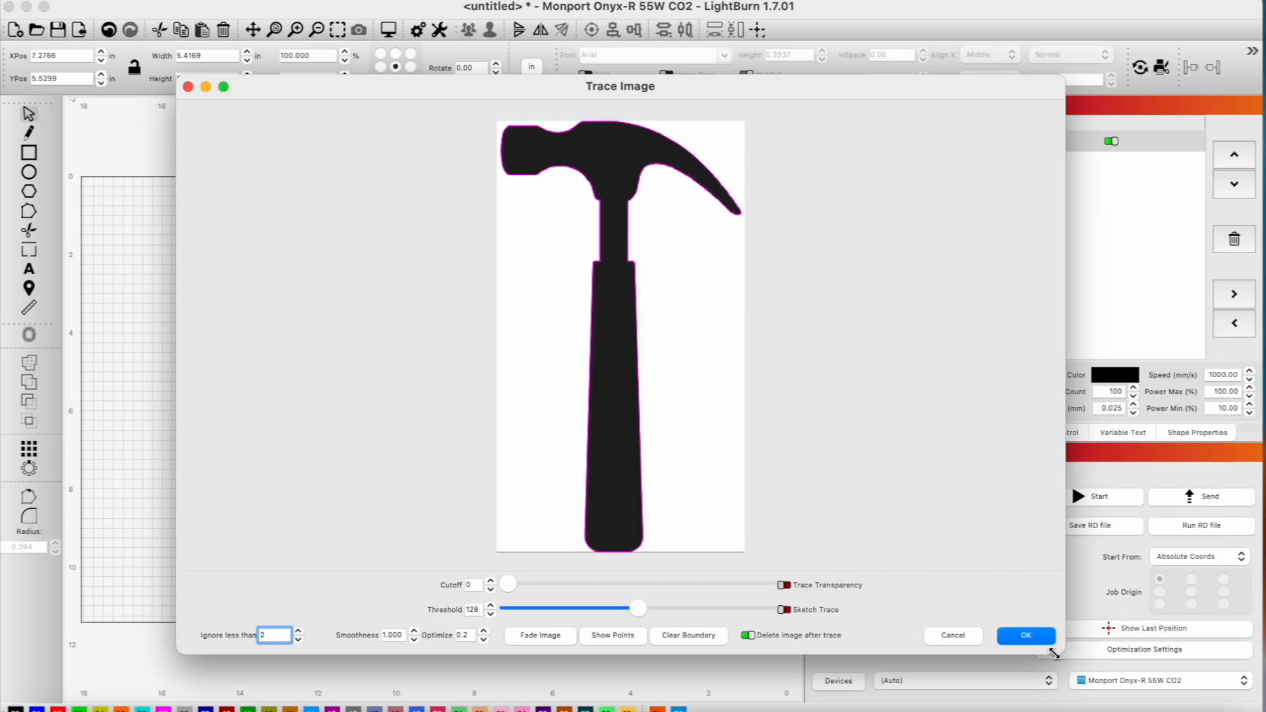
pyautogui.click(1025, 635)
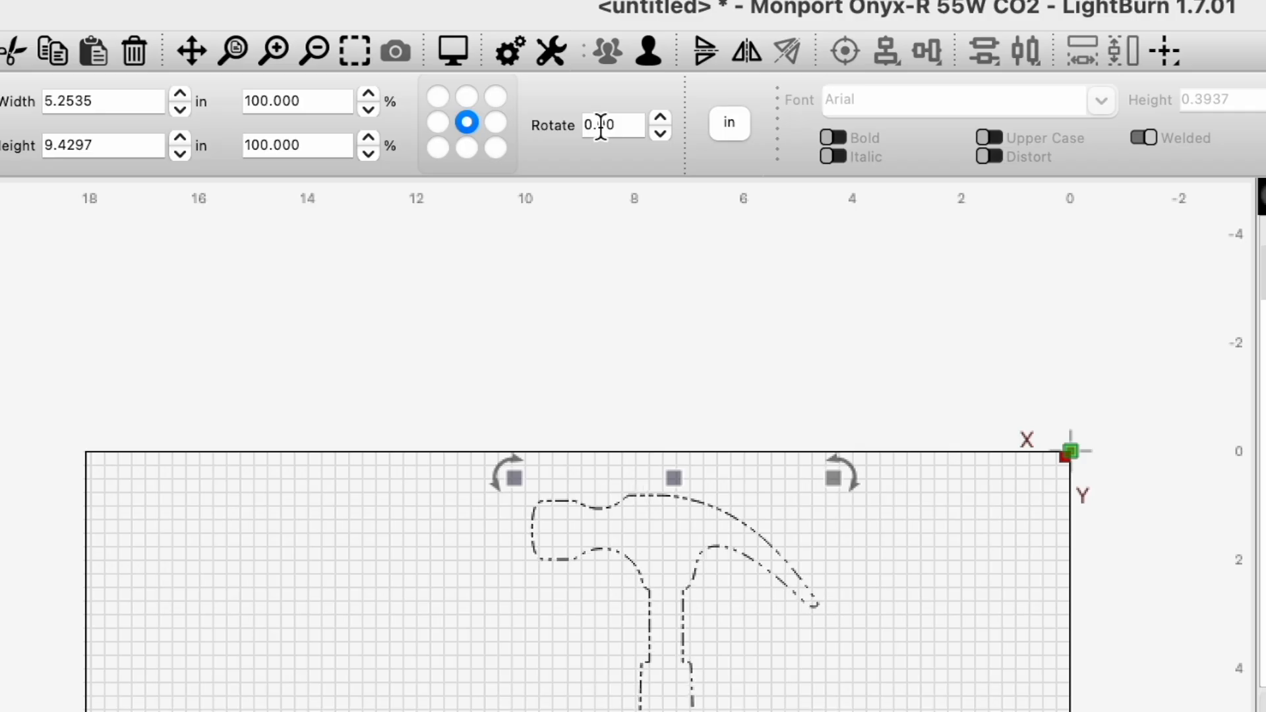
# Rotate the traced hammer outline by -90 degrees
pyautogui.write('-90.00')
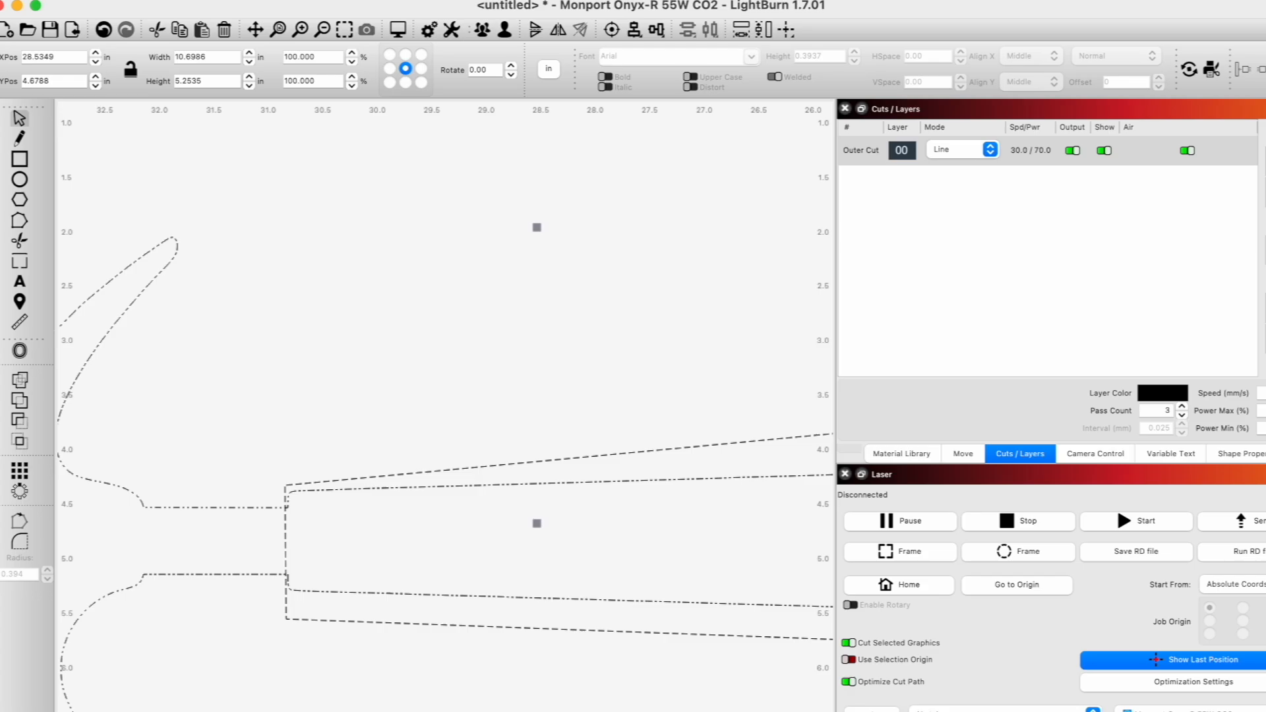
pyautogui.click(302, 21)
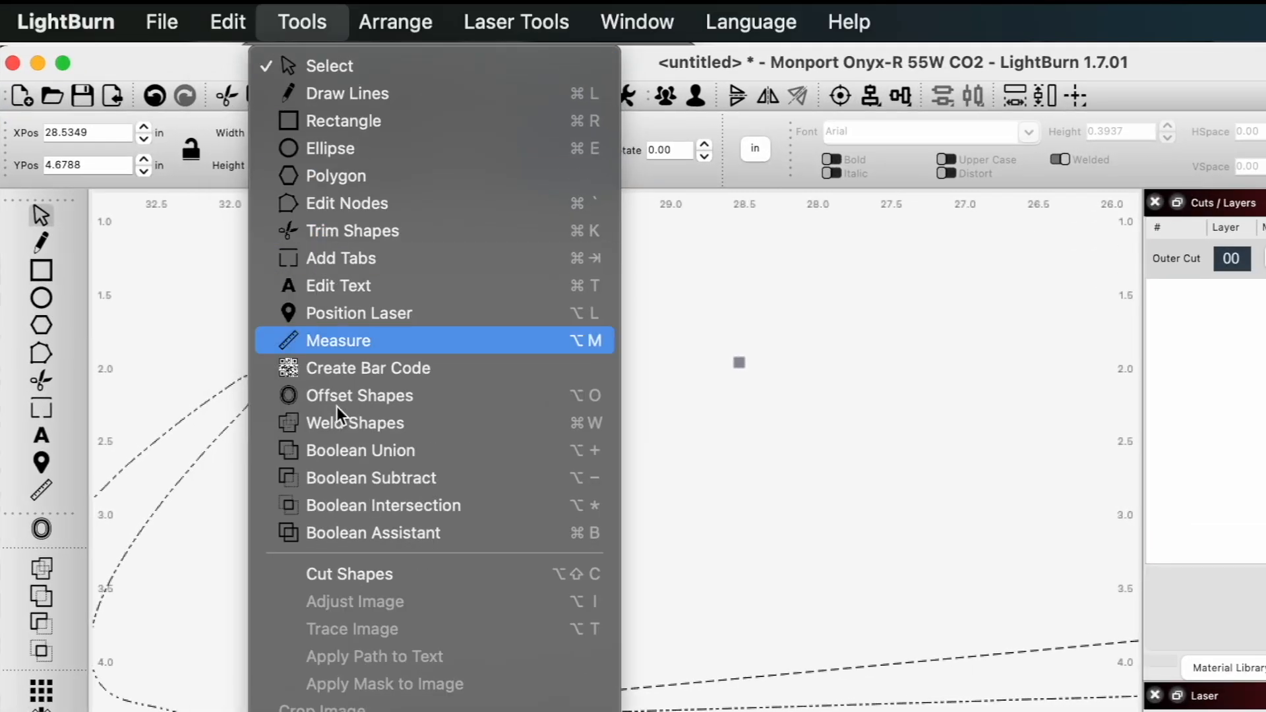
pyautogui.click(338, 340)
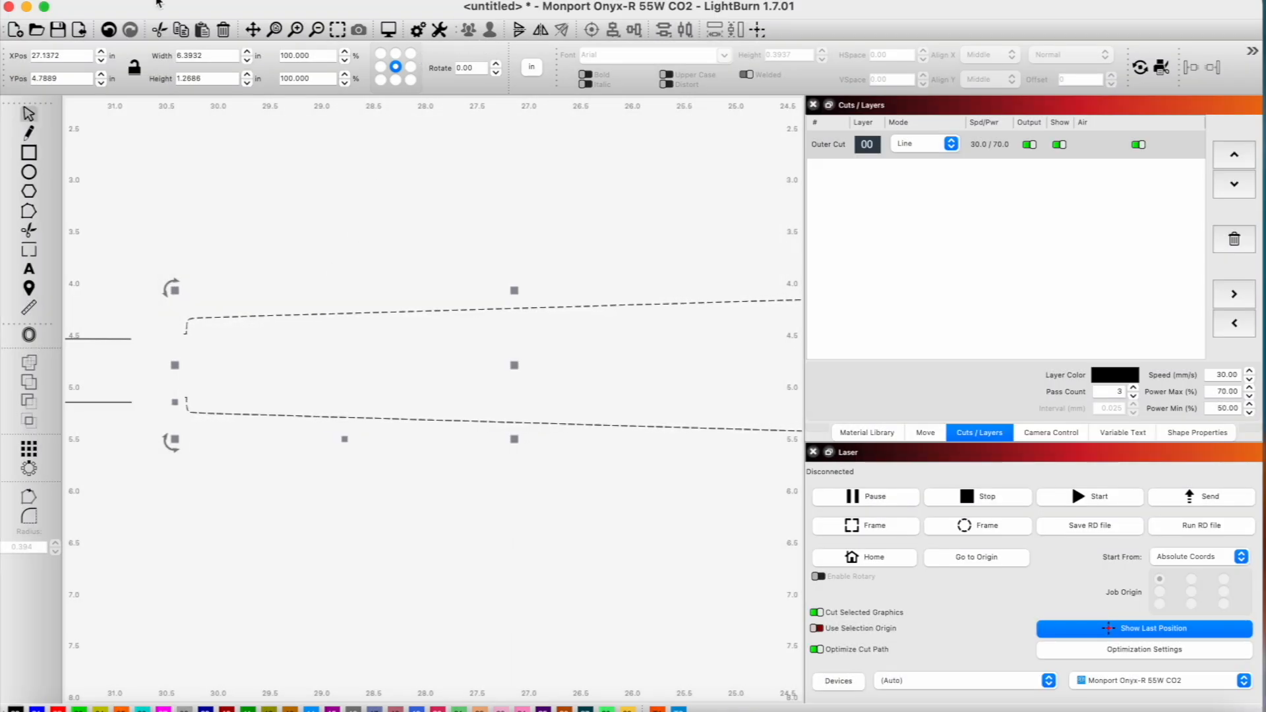
# Close the handle path with tolerance, joining its open ends with a line
pyautogui.click(230, 18)
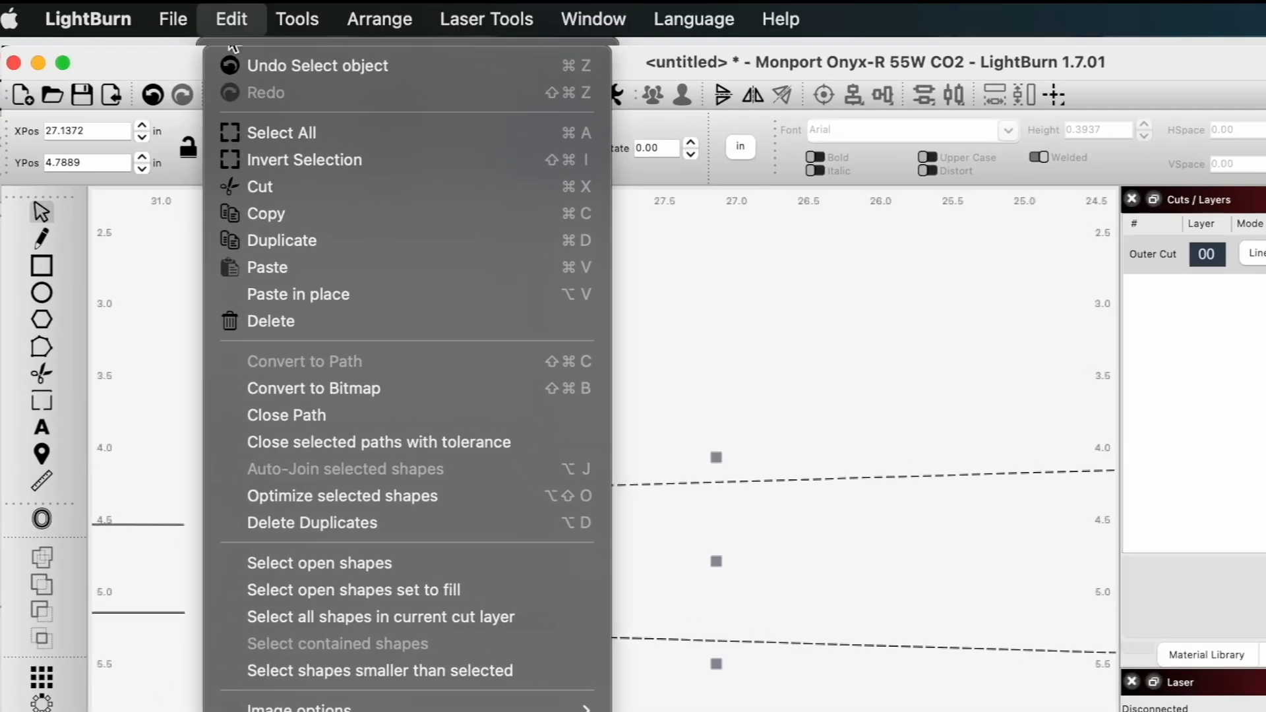
pyautogui.moveTo(396, 441)
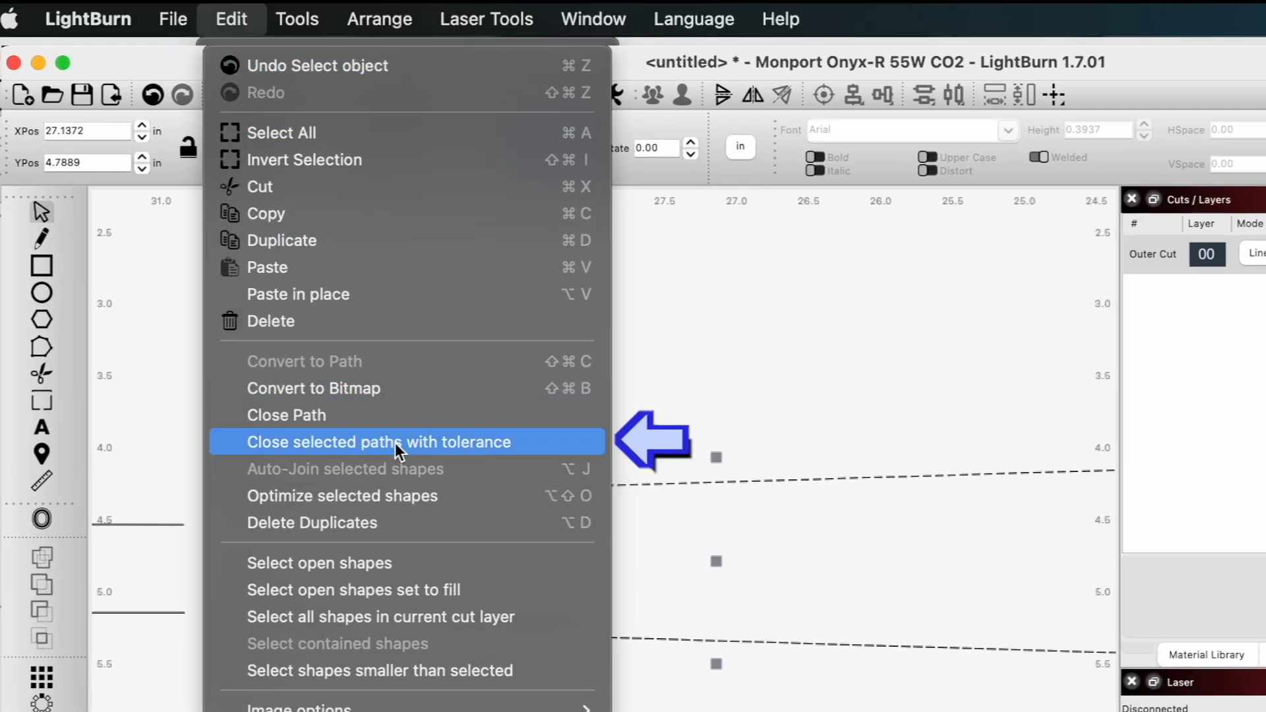
pyautogui.click(377, 442)
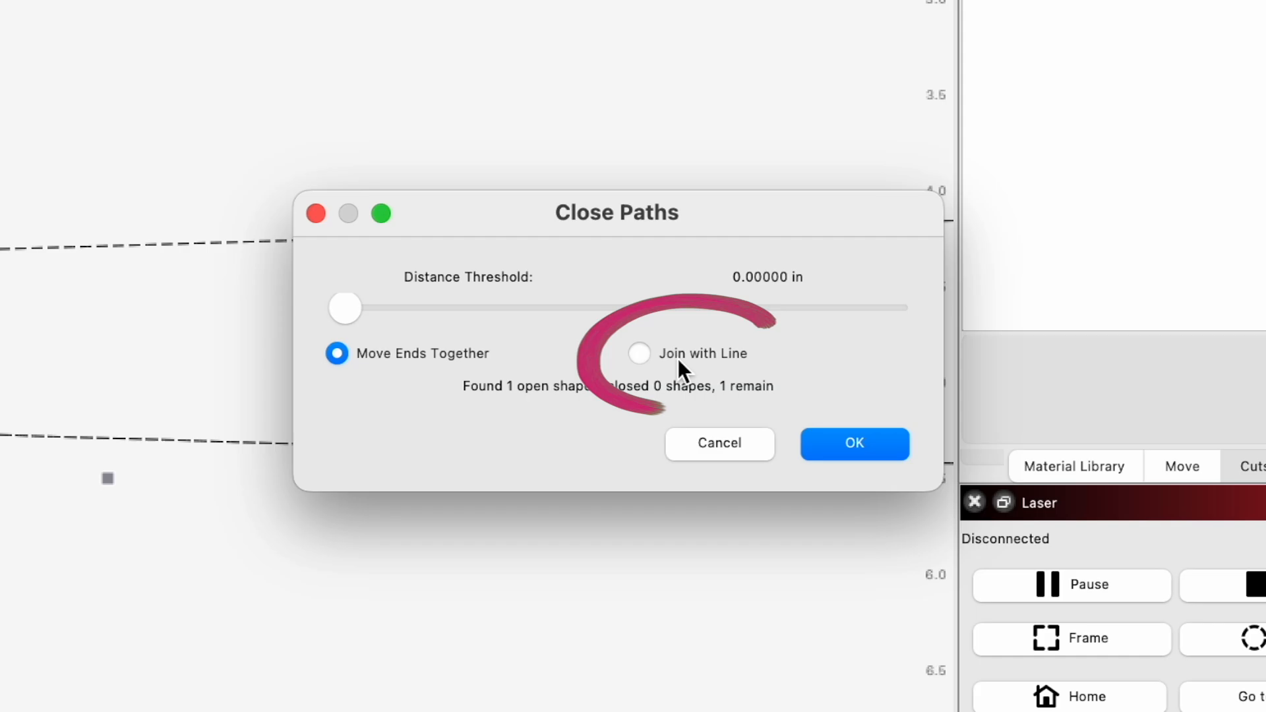
pyautogui.click(637, 353)
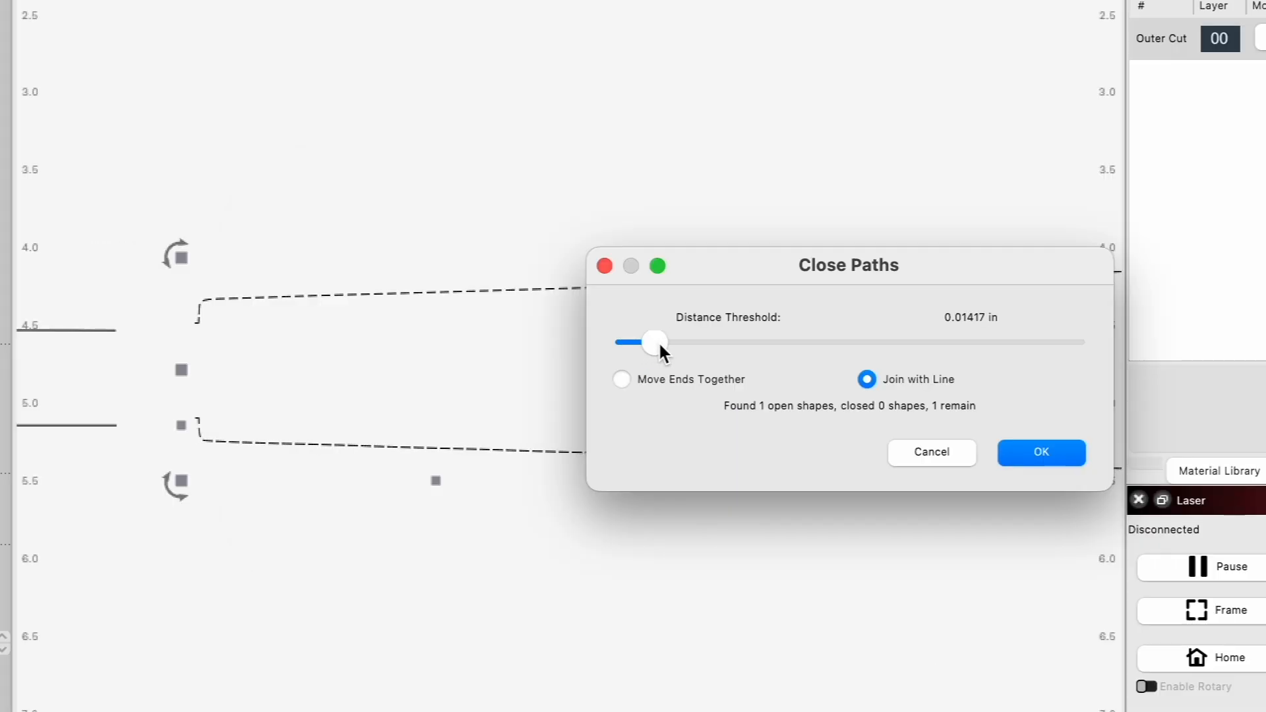
pyautogui.moveTo(654, 342); pyautogui.dragTo(720, 342)
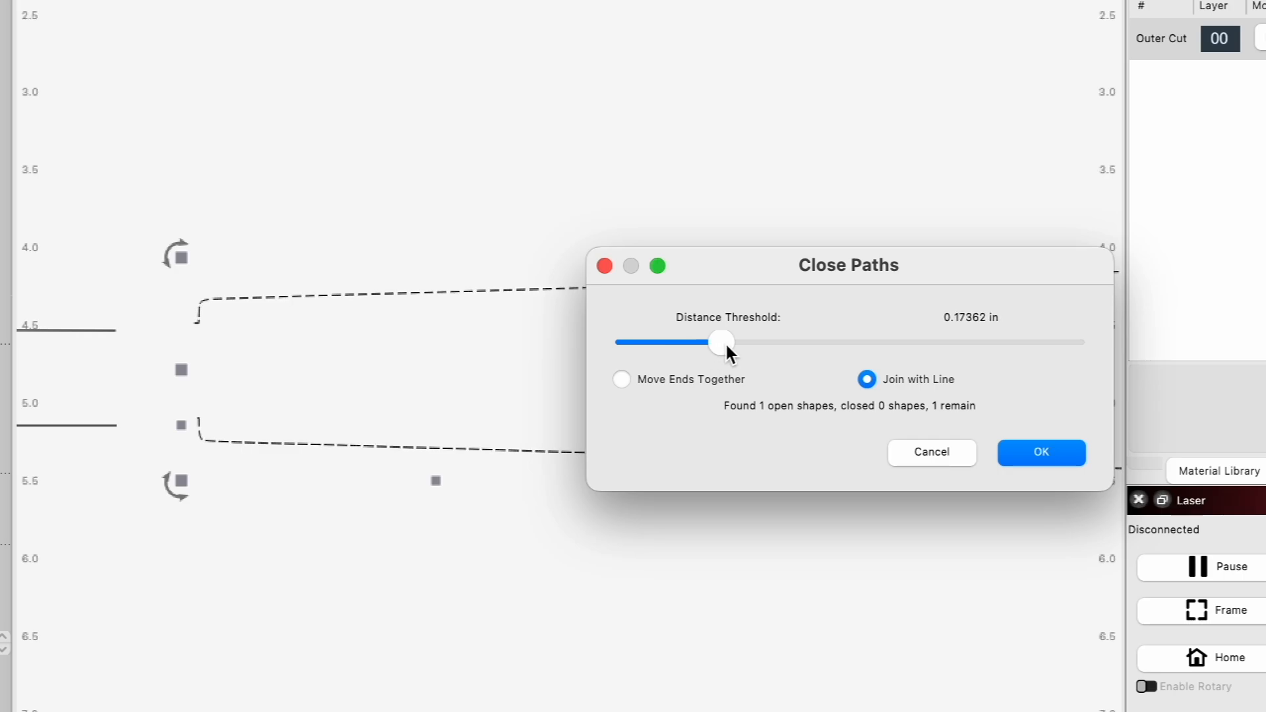
pyautogui.moveTo(721, 342); pyautogui.dragTo(813, 341)
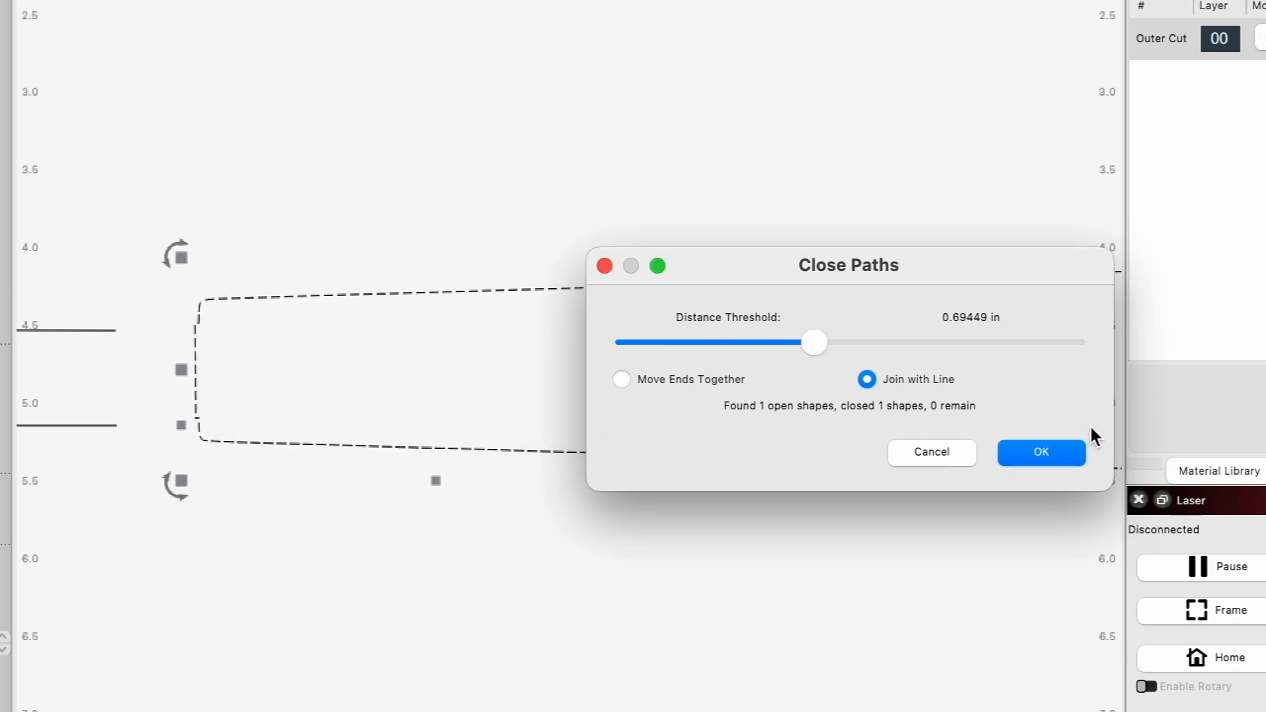
pyautogui.click(1041, 452)
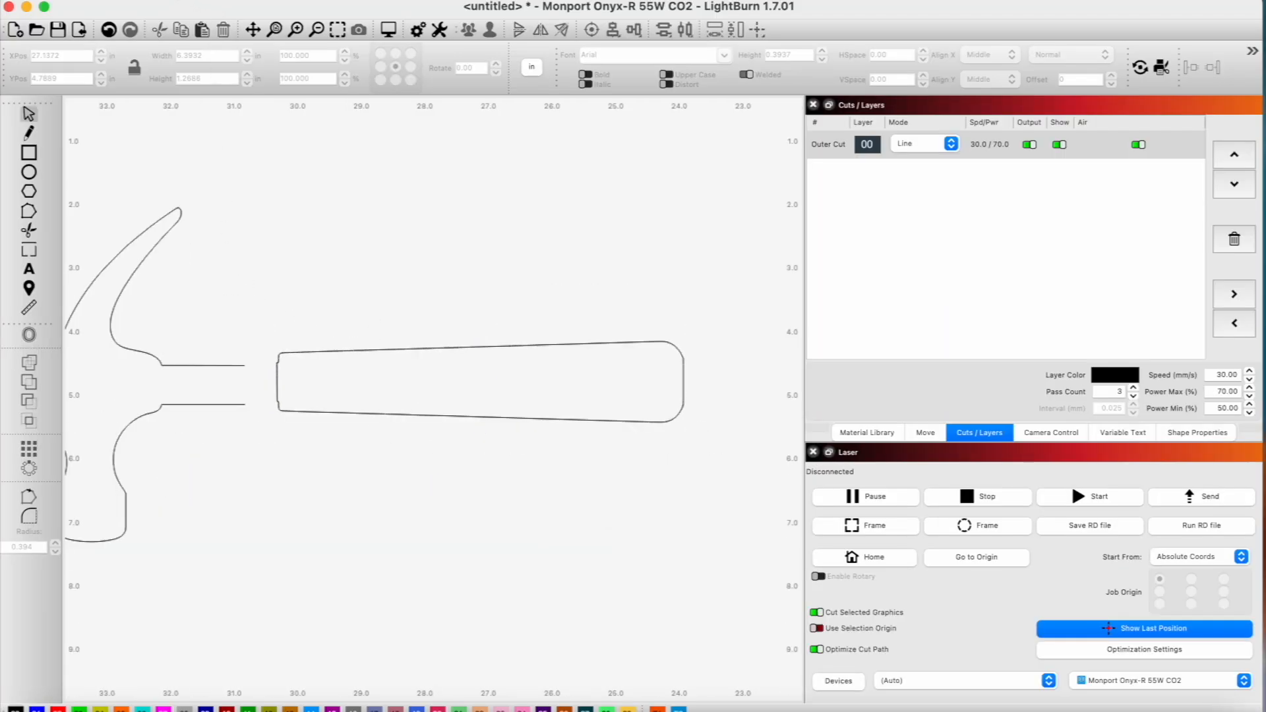
# Select the remaining open hammer head shape and close its path
pyautogui.click(183, 19)
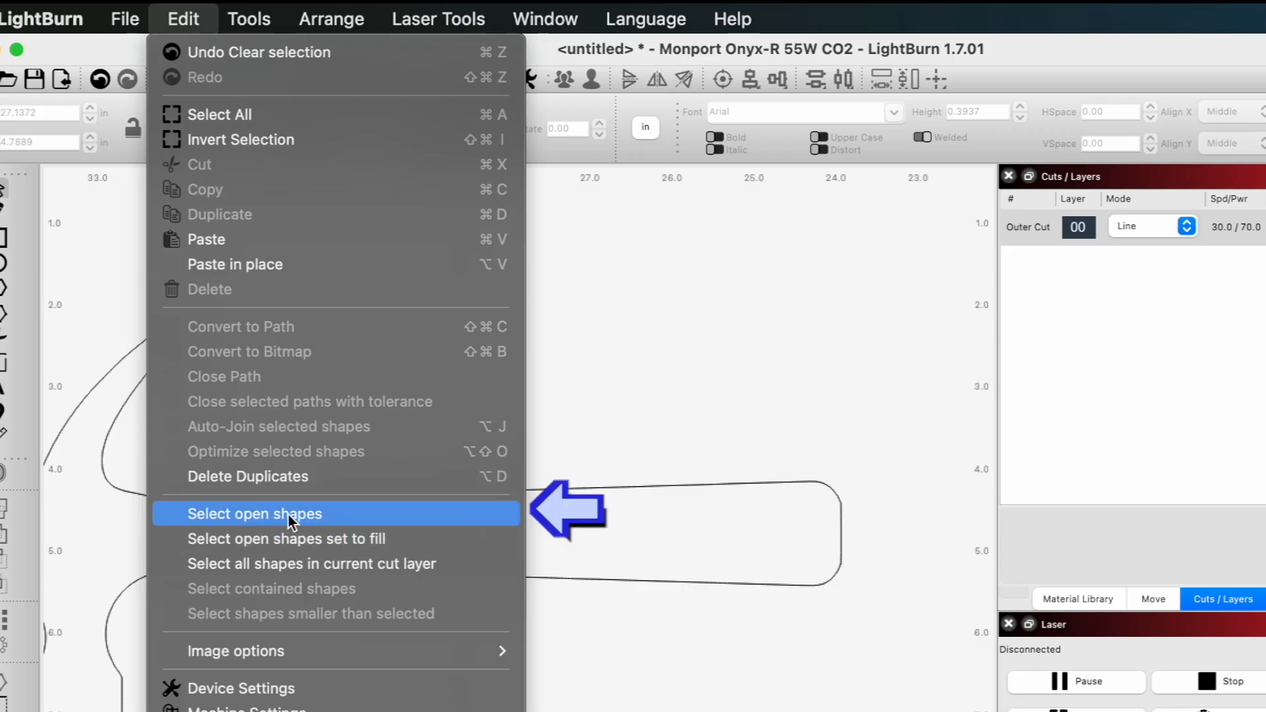
pyautogui.click(254, 513)
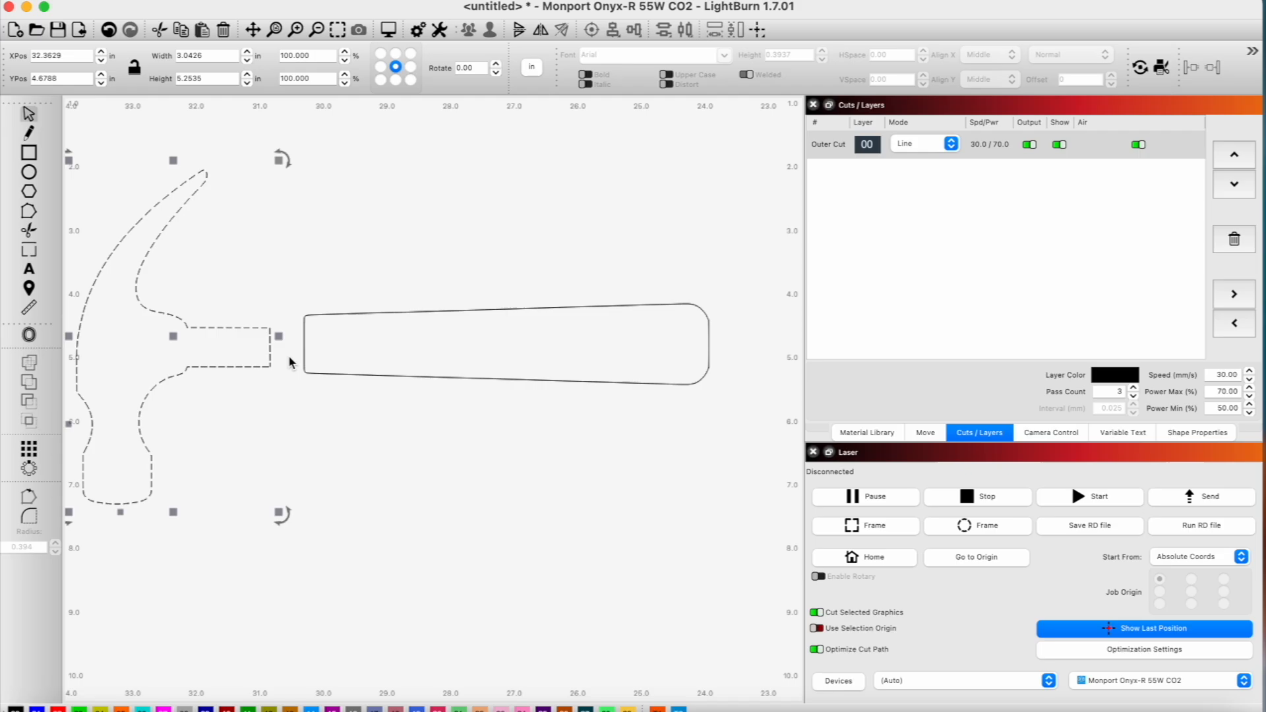
pyautogui.rightClick(290, 364)
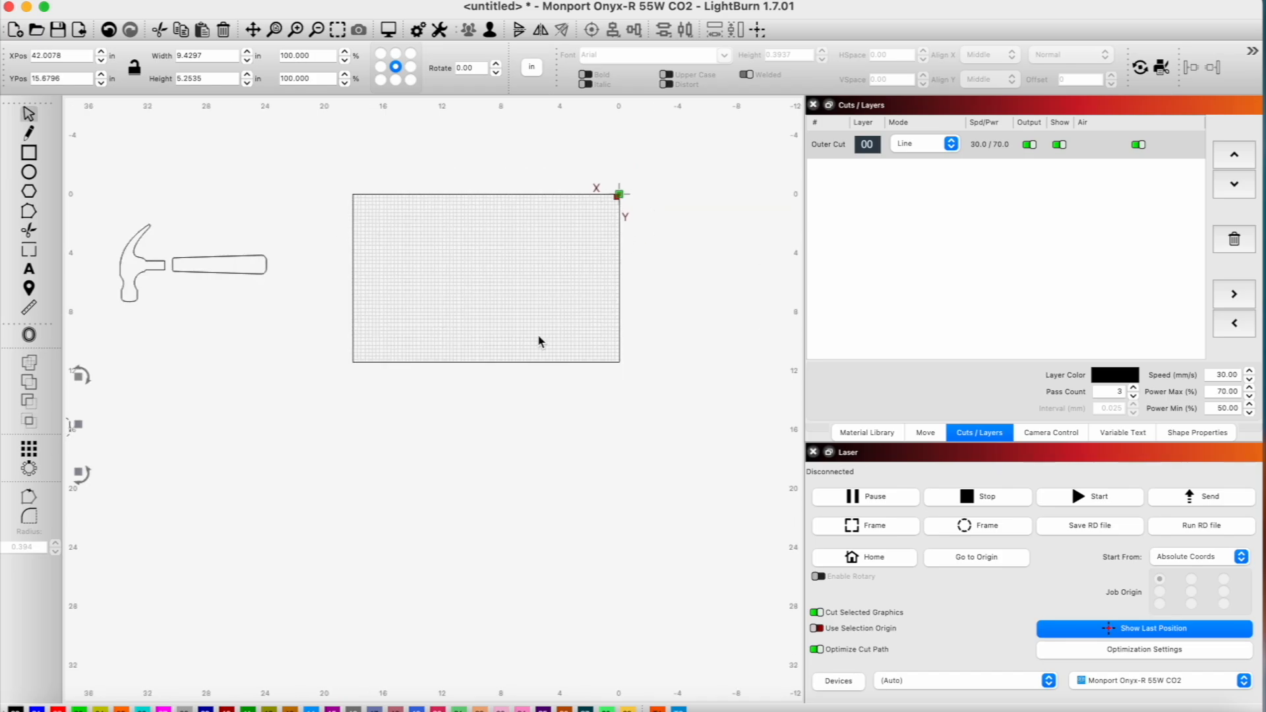
# Draw the sign's rectangle and enter its width
pyautogui.click(28, 152)
pyautogui.write('7')
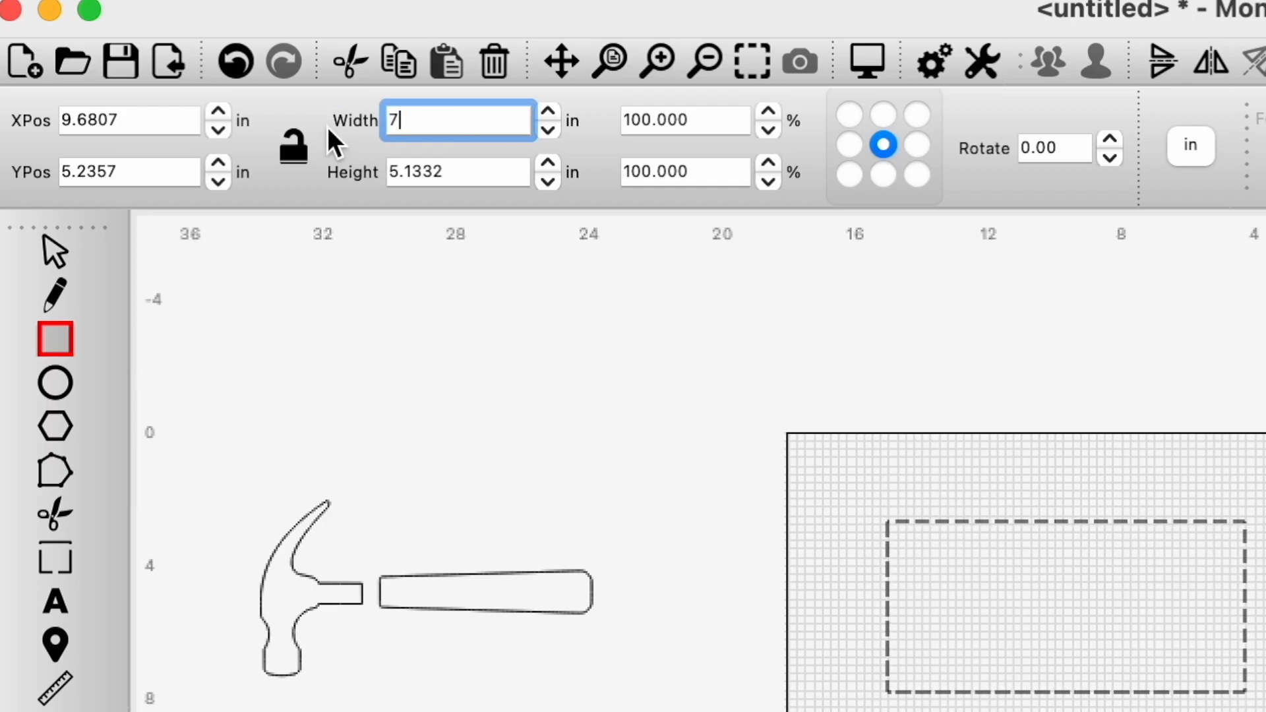
pyautogui.press('Tab')
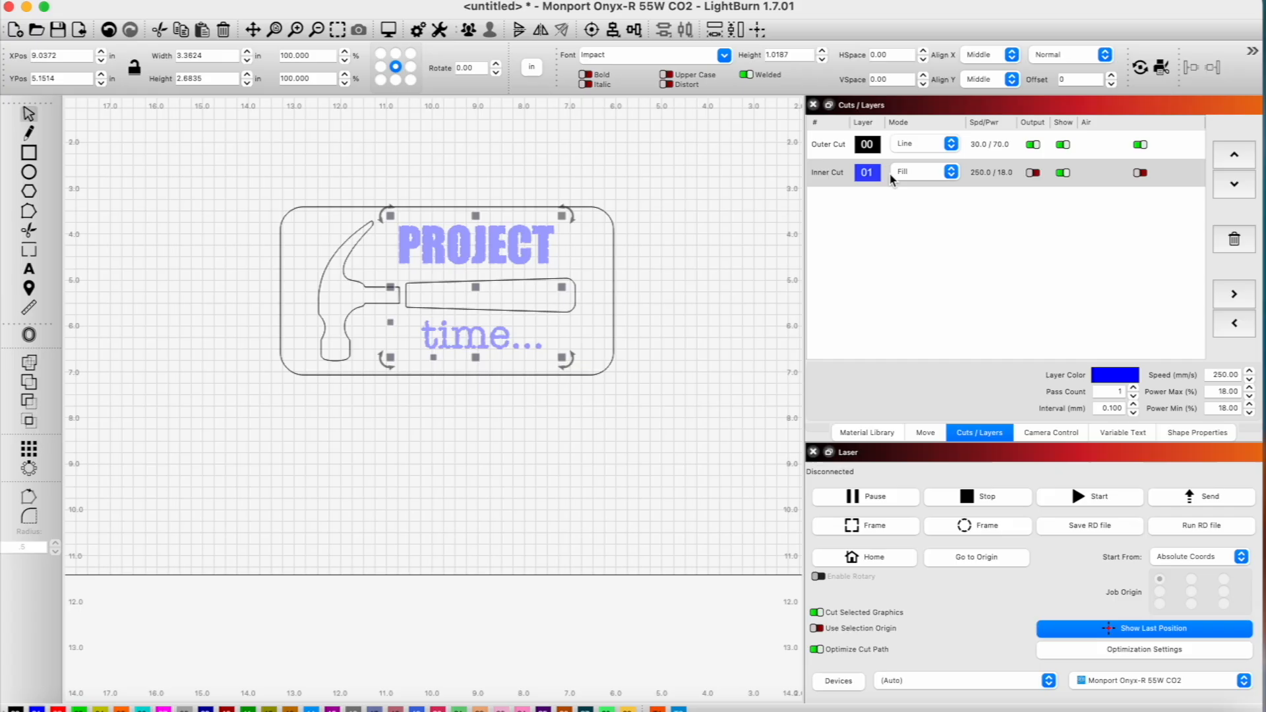
pyautogui.click(827, 172)
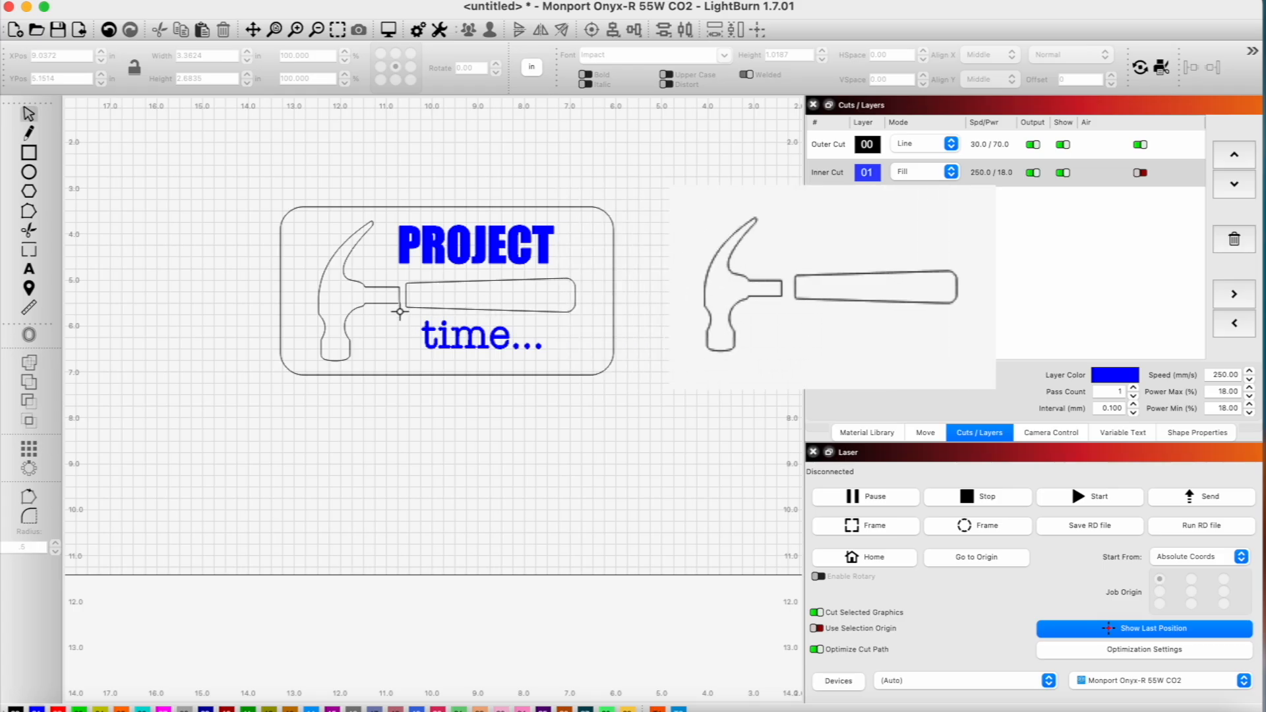
# Paste a copy of the hammer outline and set layer C02 to Line mode
pyautogui.press('cmd+c')
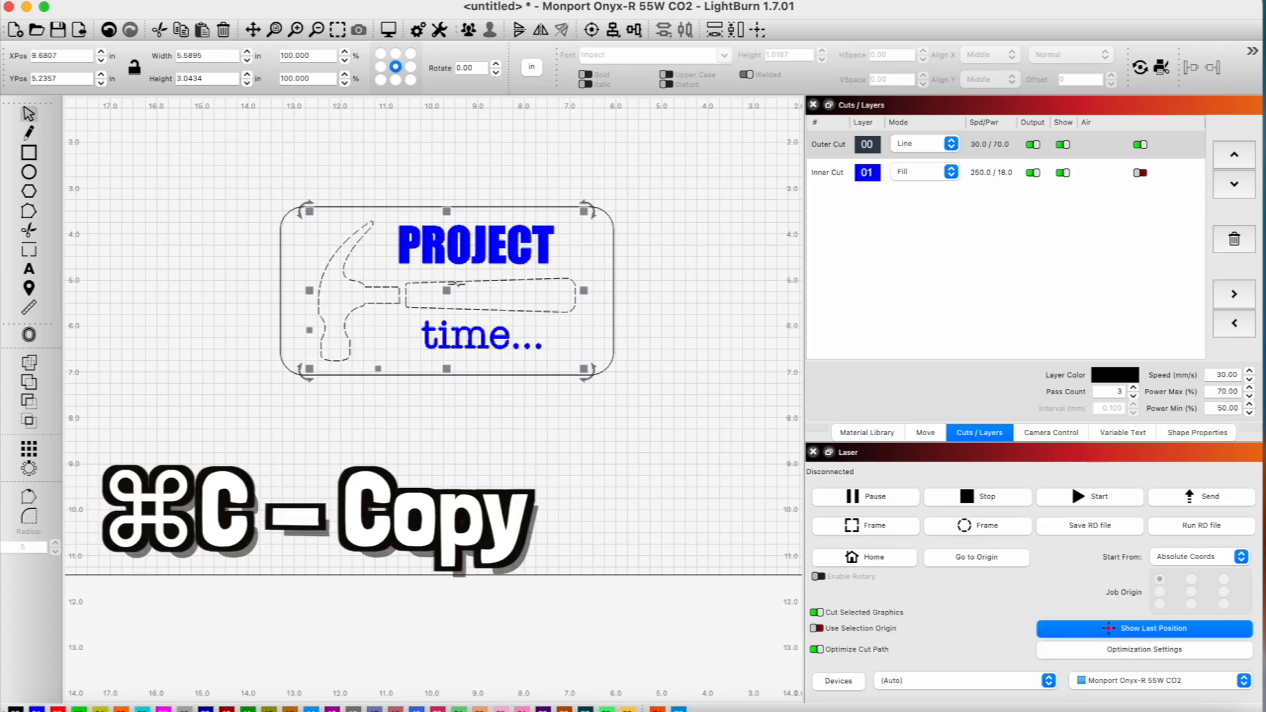
pyautogui.press('cmd+v')
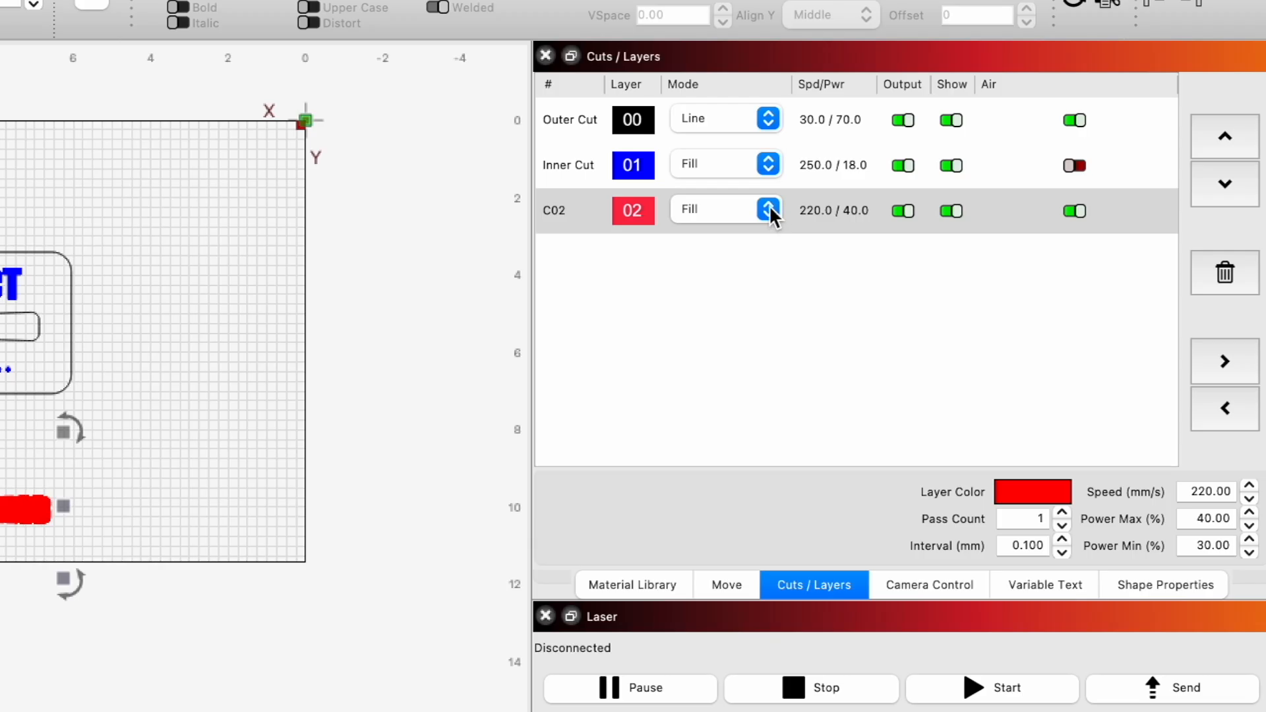
pyautogui.click(767, 209)
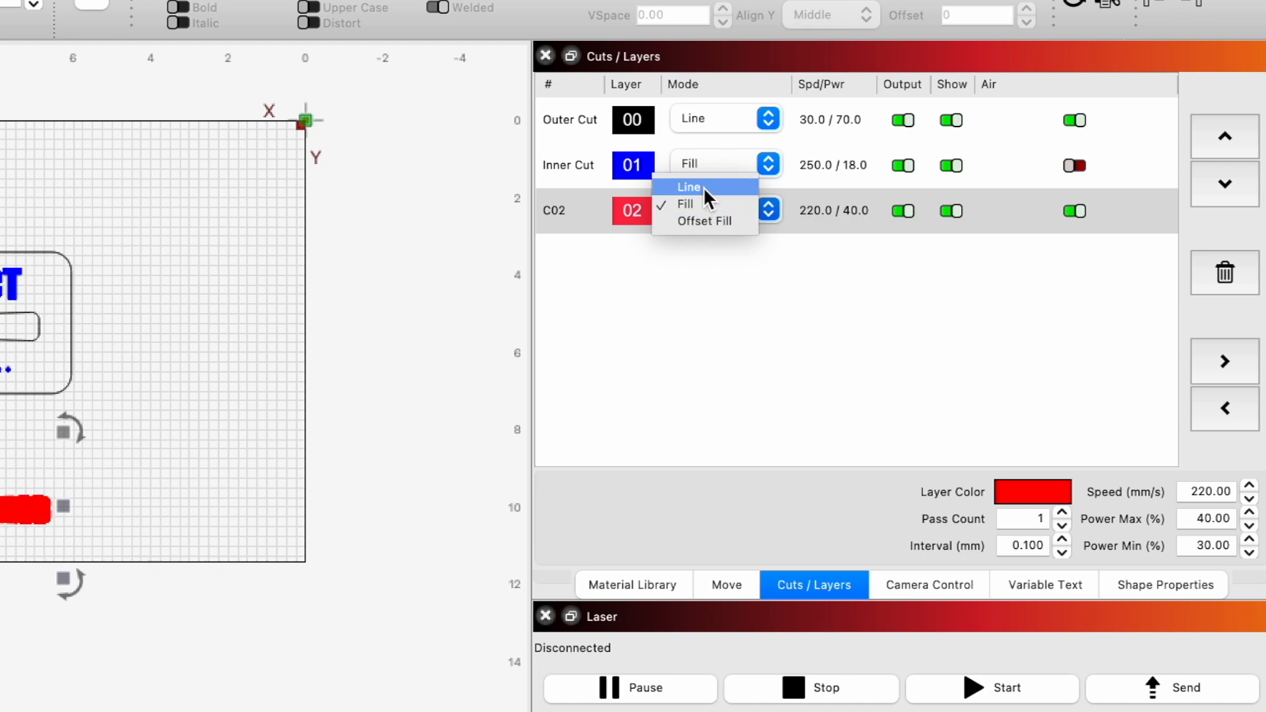
pyautogui.click(688, 186)
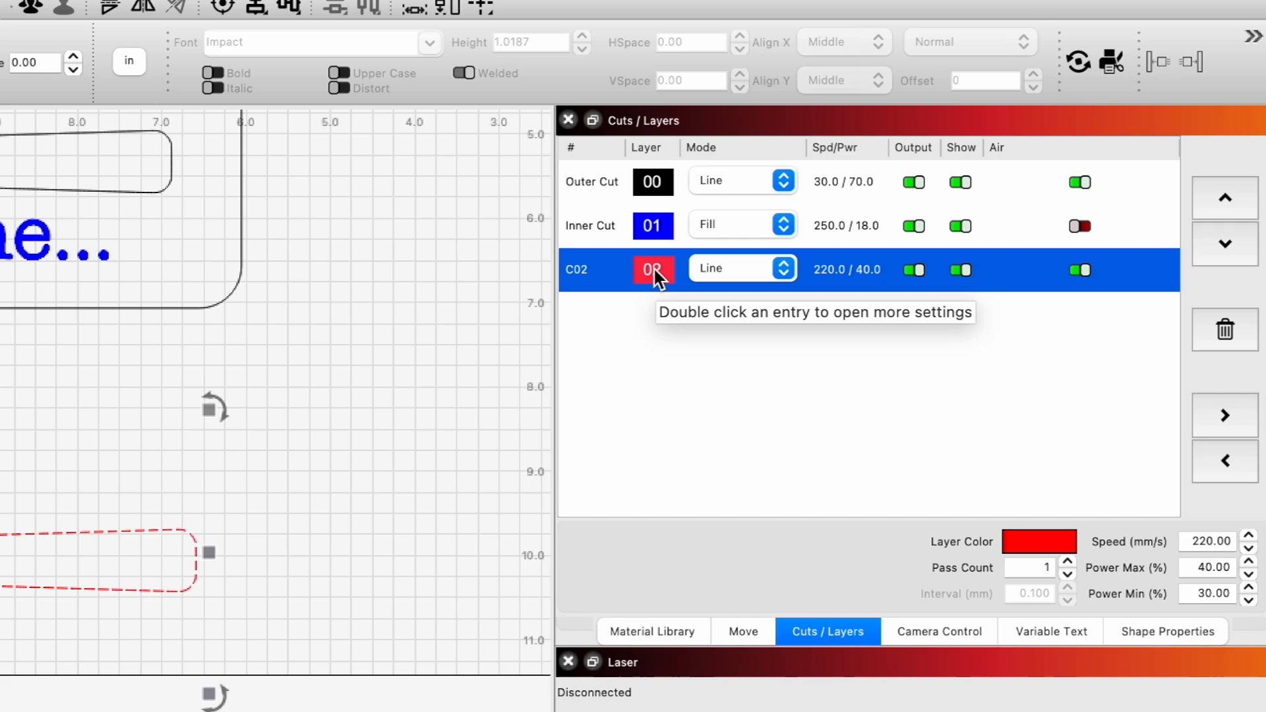
# Enter a 0.018 in kerf offset in the C02 layer's cut settings
pyautogui.doubleClick(652, 269)
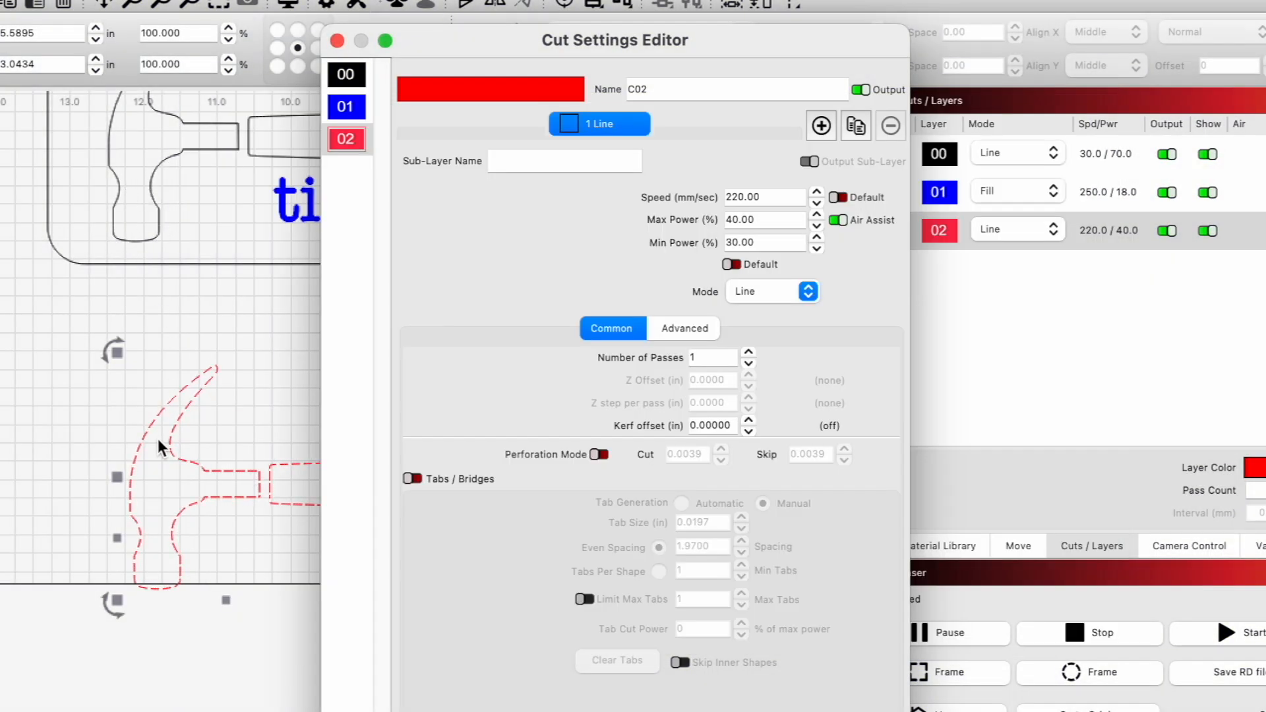
pyautogui.click(712, 426)
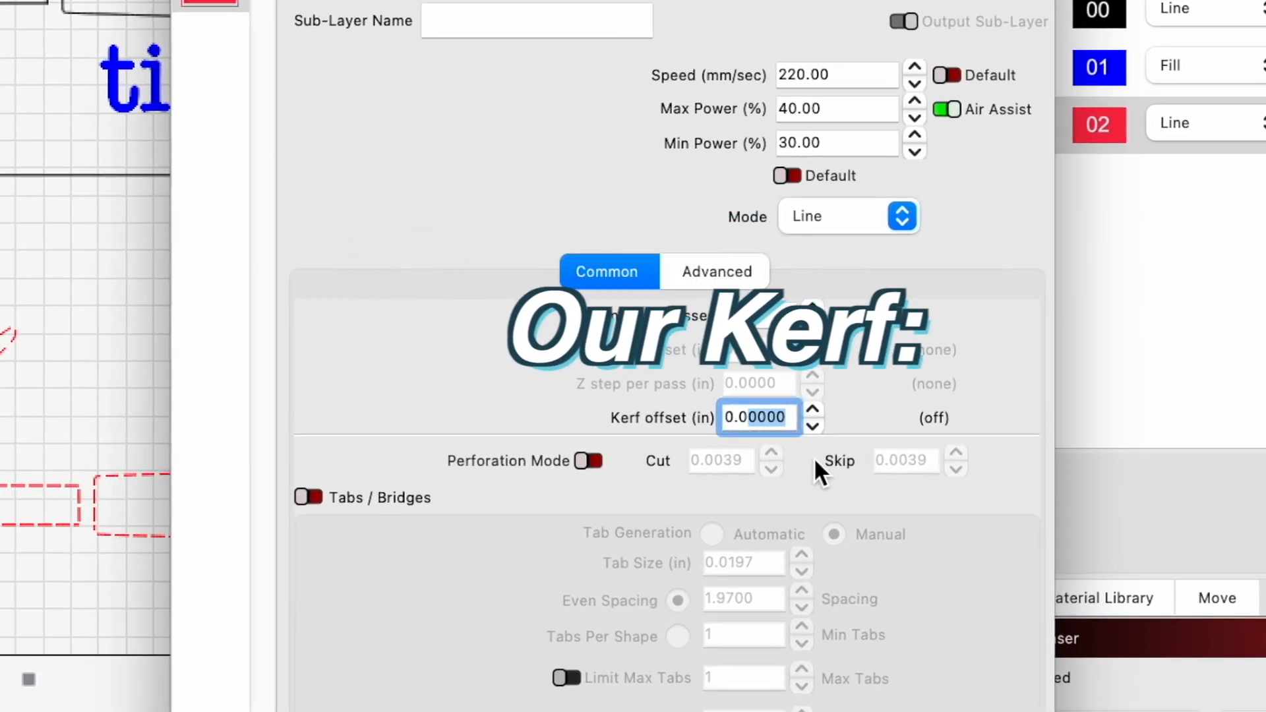
pyautogui.write('0.018')
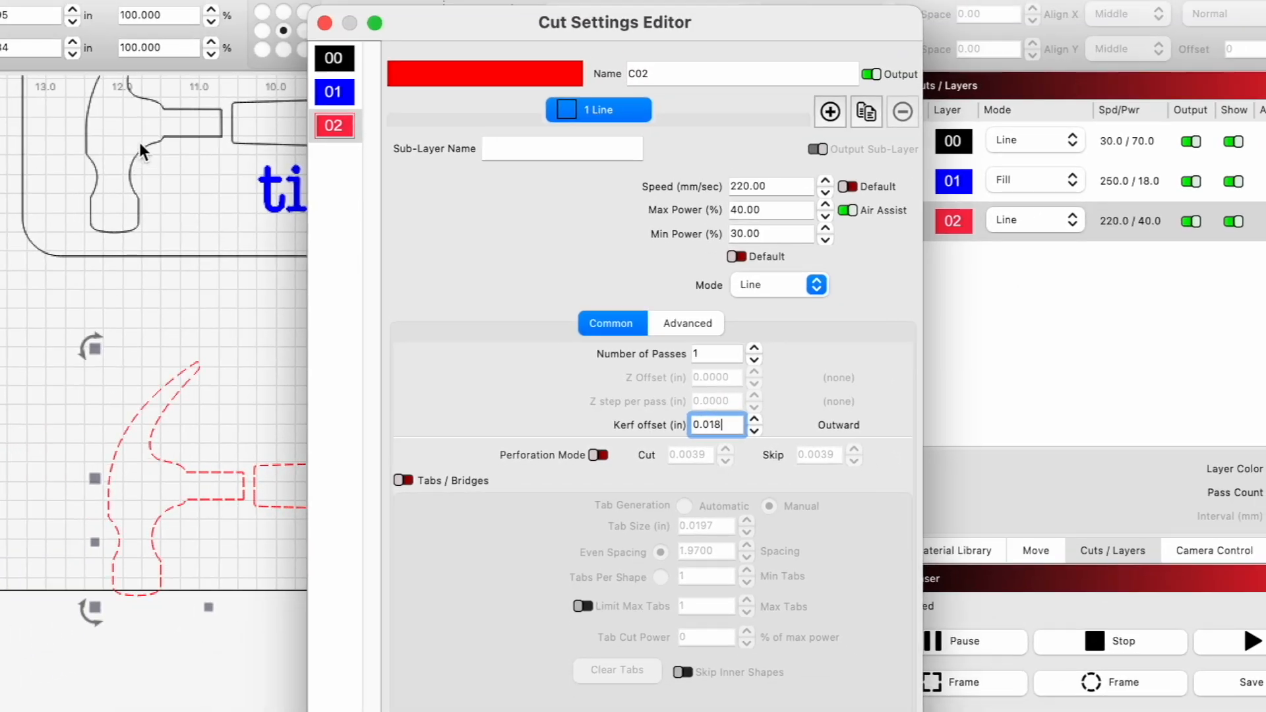
pyautogui.moveTo(667, 382)
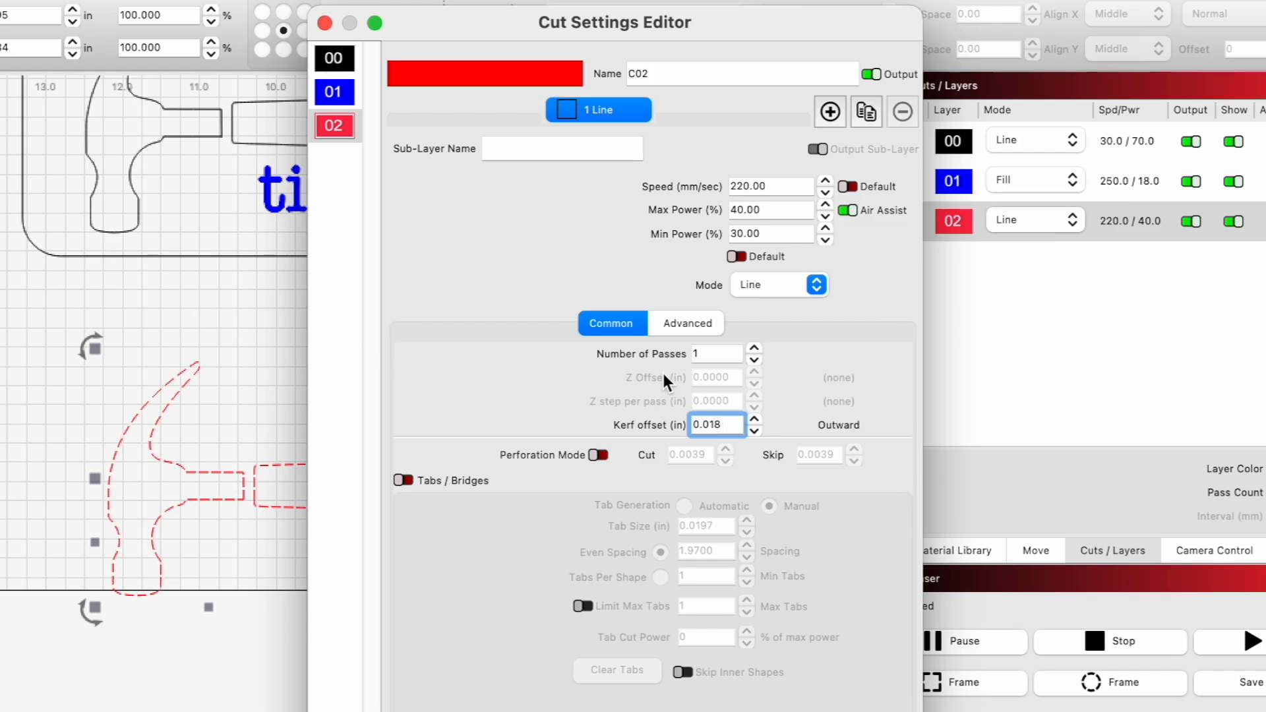
pyautogui.moveTo(268, 503)
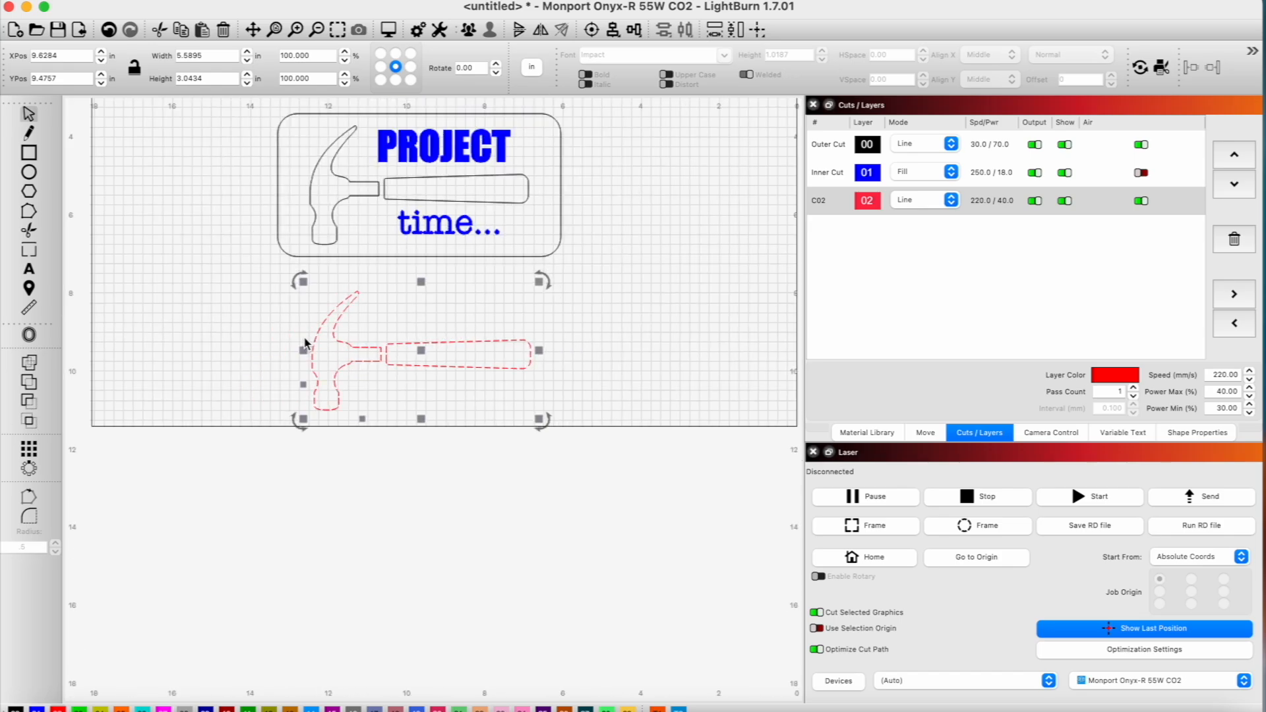
pyautogui.moveTo(357, 162)
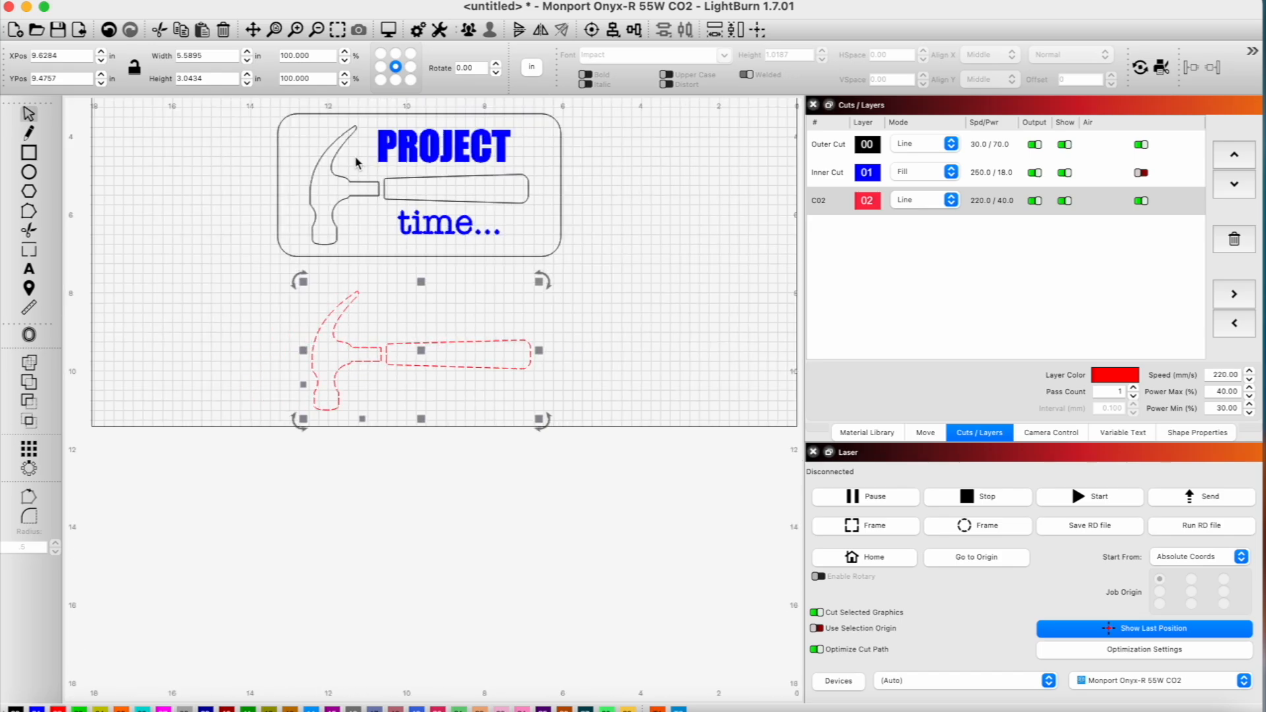
pyautogui.moveTo(360, 192)
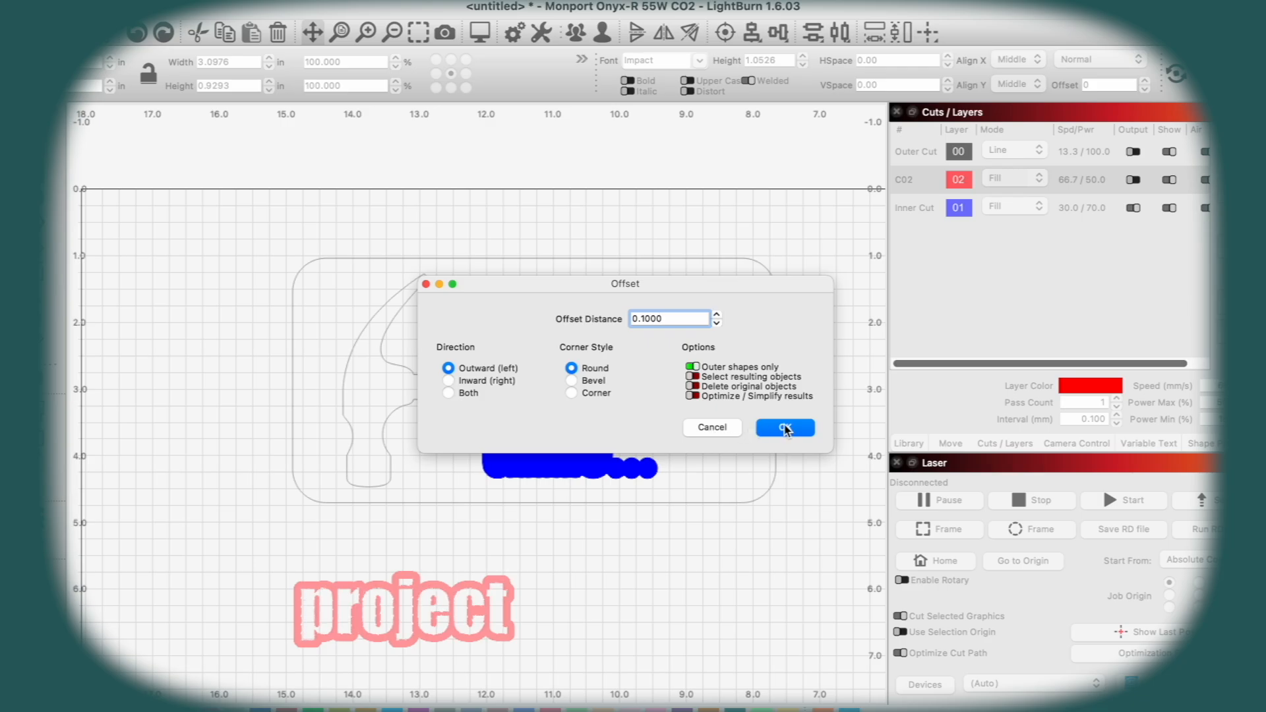
# Offset the PROJECT text outward by 0.075 with round corners
pyautogui.click(783, 427)
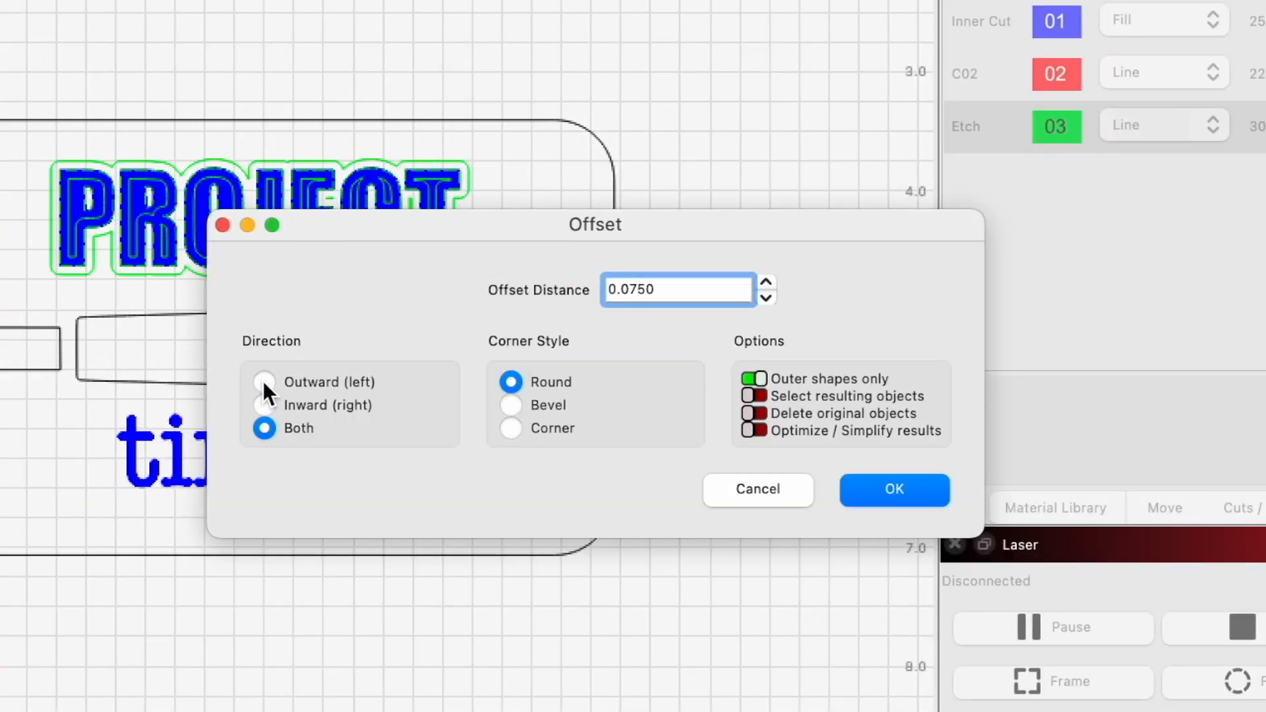
pyautogui.click(264, 382)
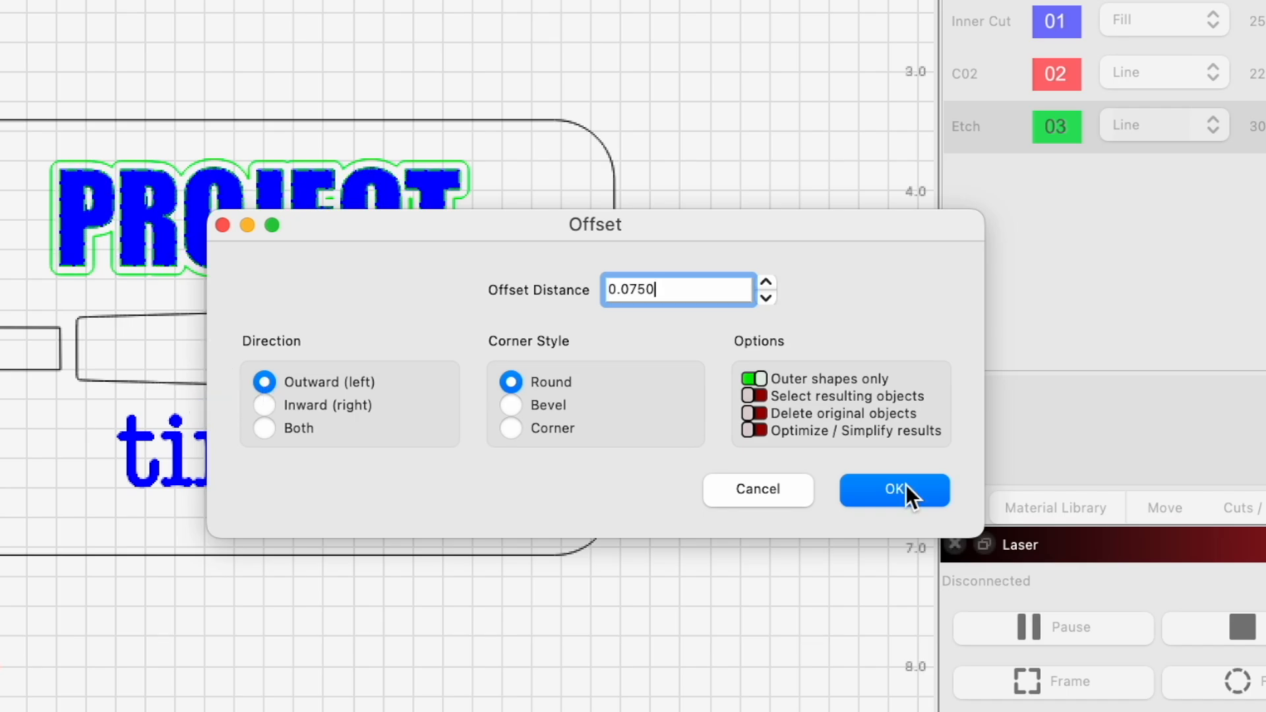
pyautogui.click(894, 490)
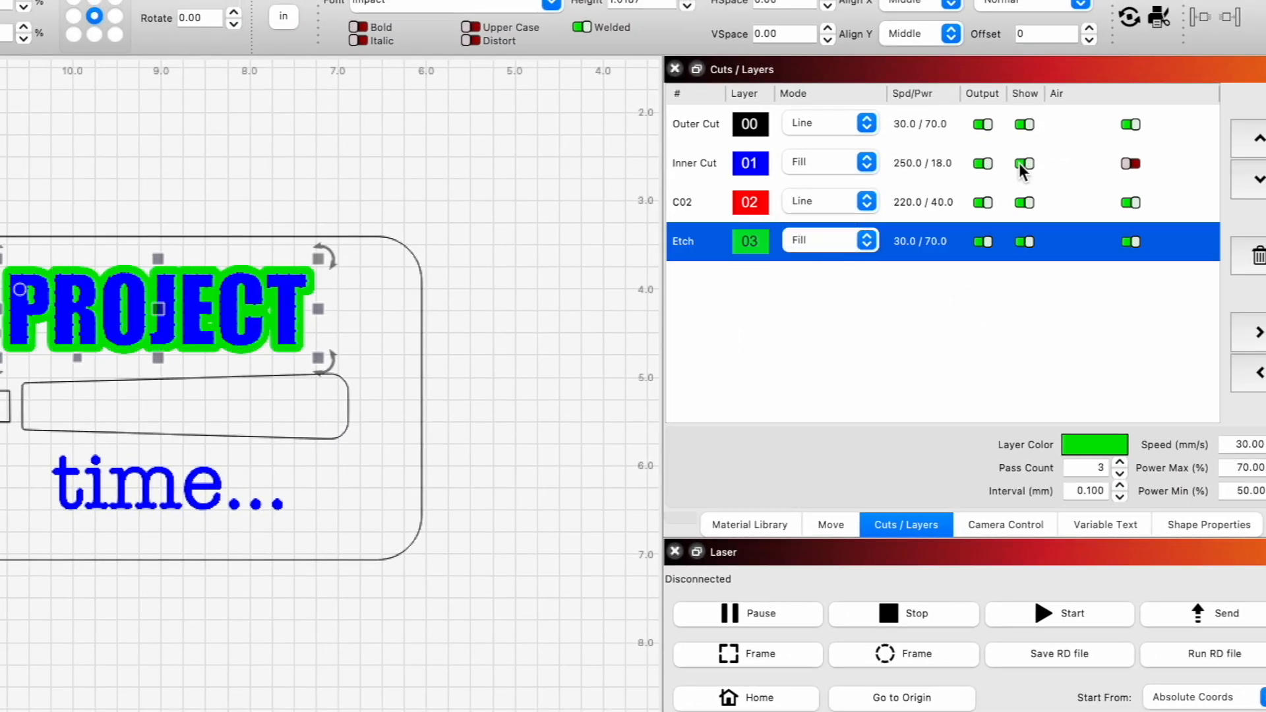
# Change the Etch layer's settings in the Cuts/Layers panel
pyautogui.click(1024, 163)
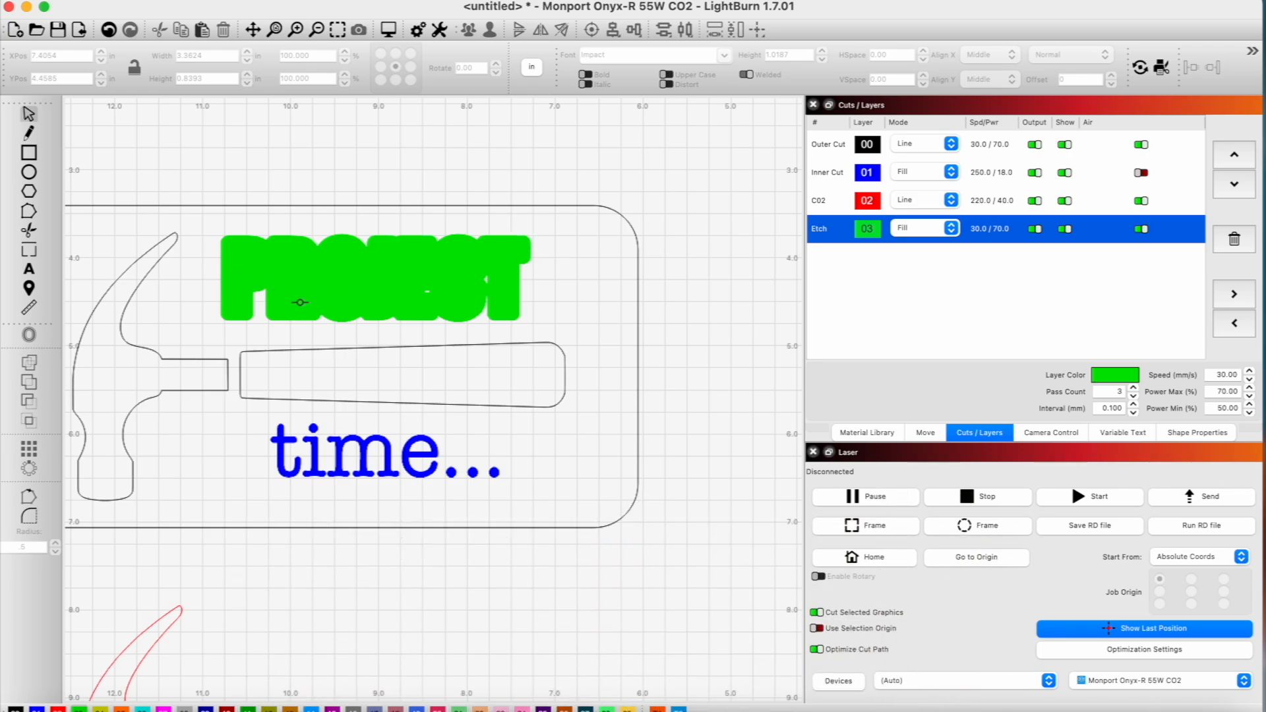
pyautogui.moveTo(460, 339)
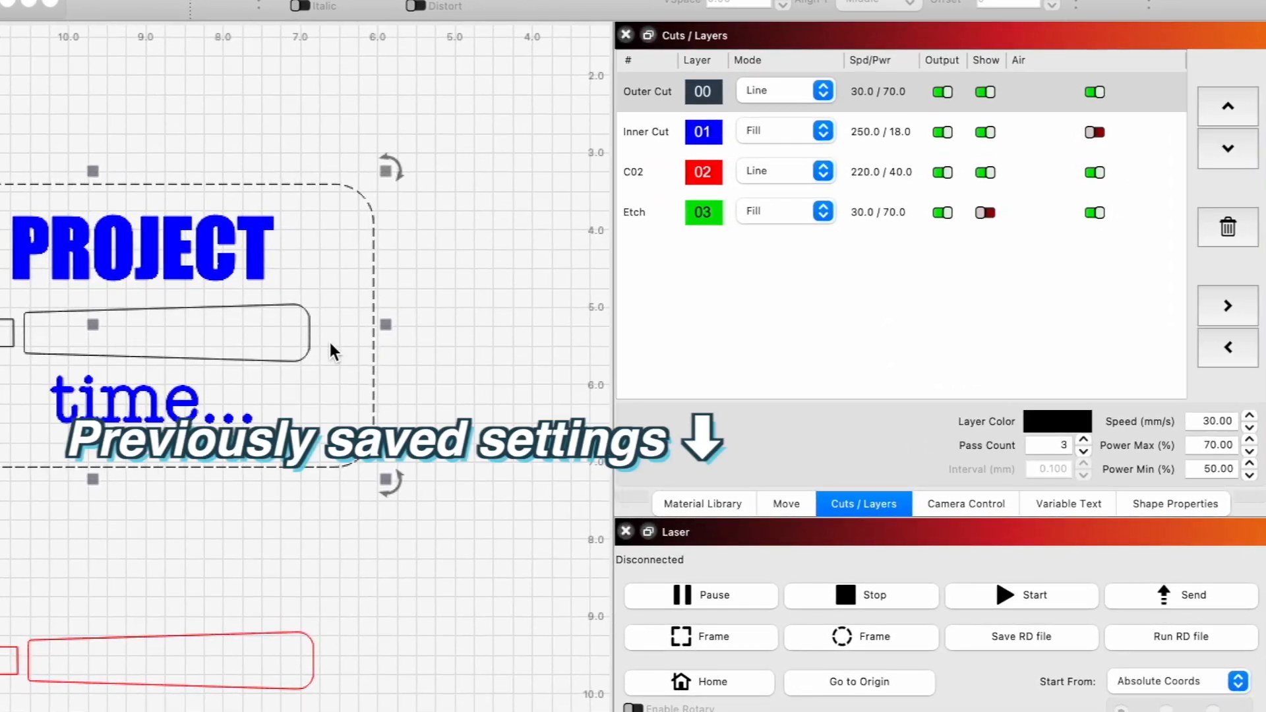
# Assign the Wood '.22in nice ply' library setting to the Outer Cut layer
pyautogui.click(647, 91)
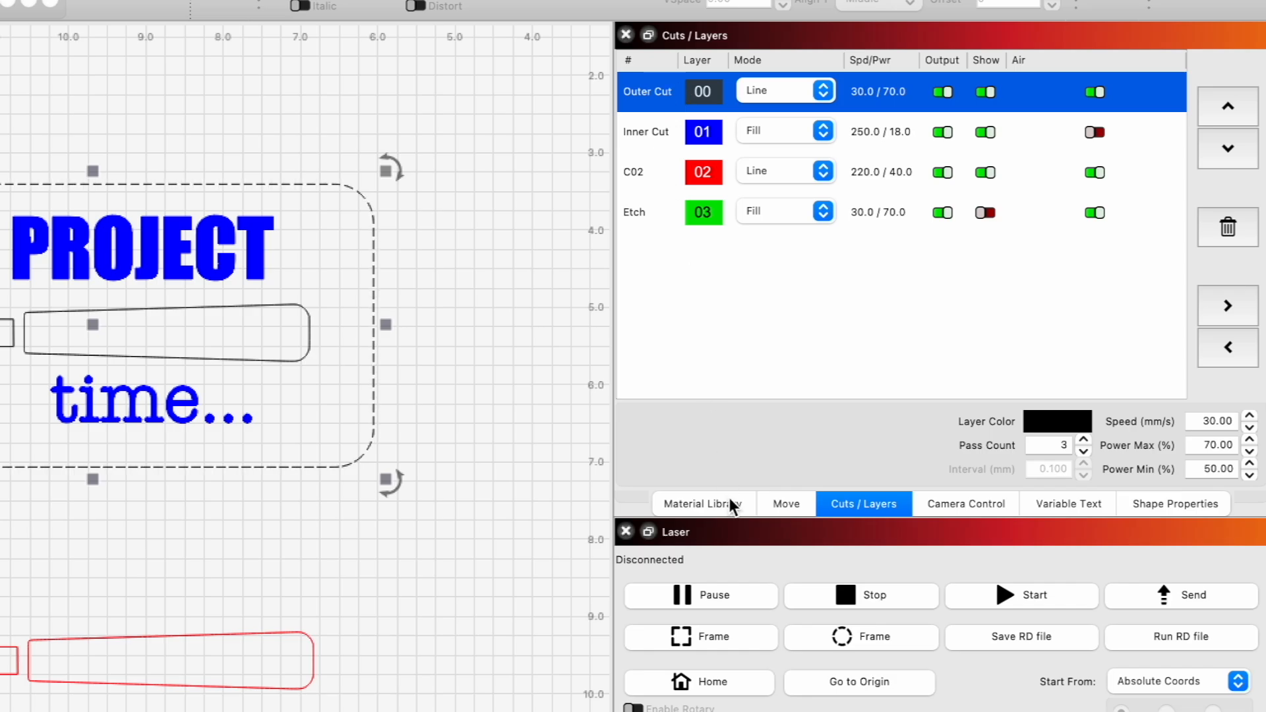
pyautogui.click(704, 503)
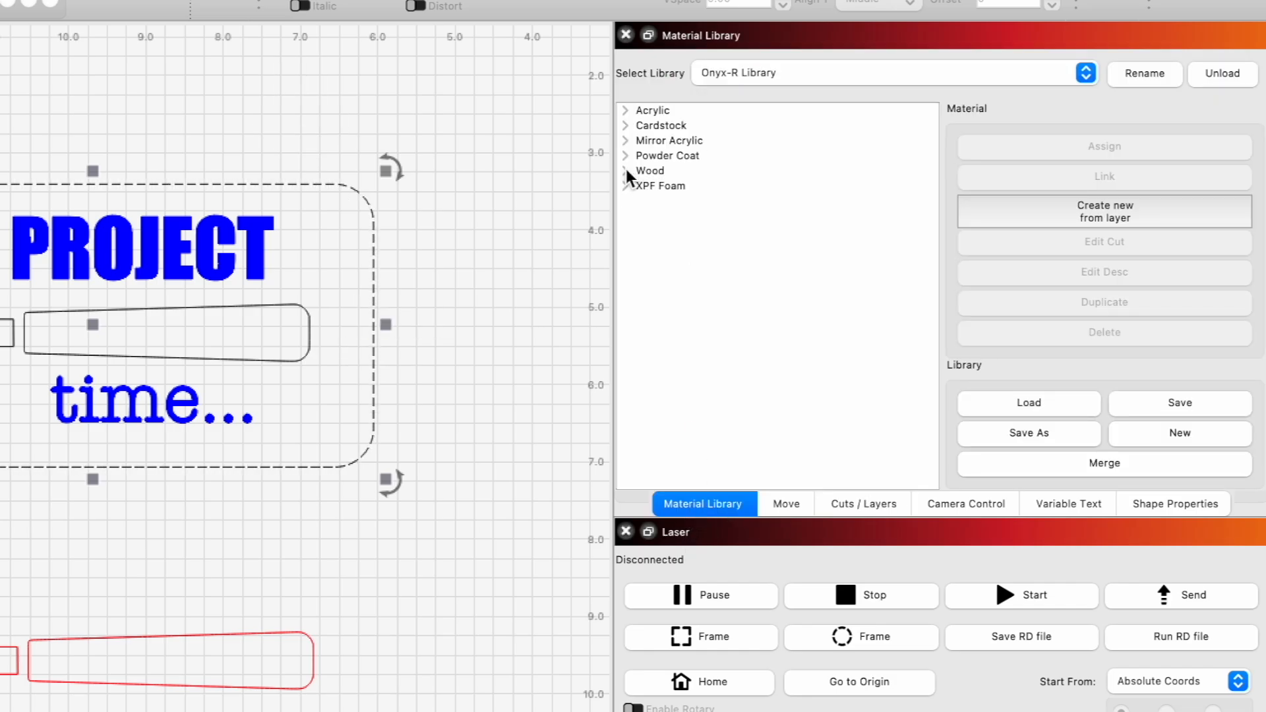
pyautogui.click(625, 170)
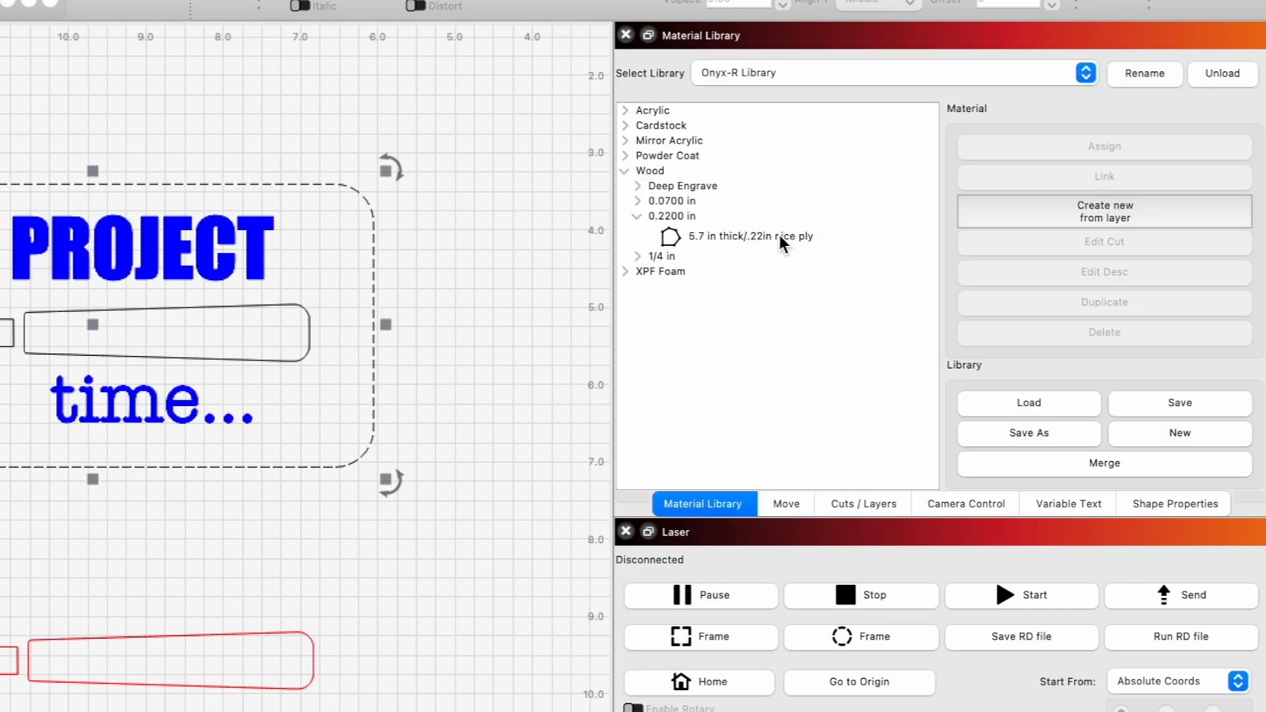
pyautogui.click(749, 236)
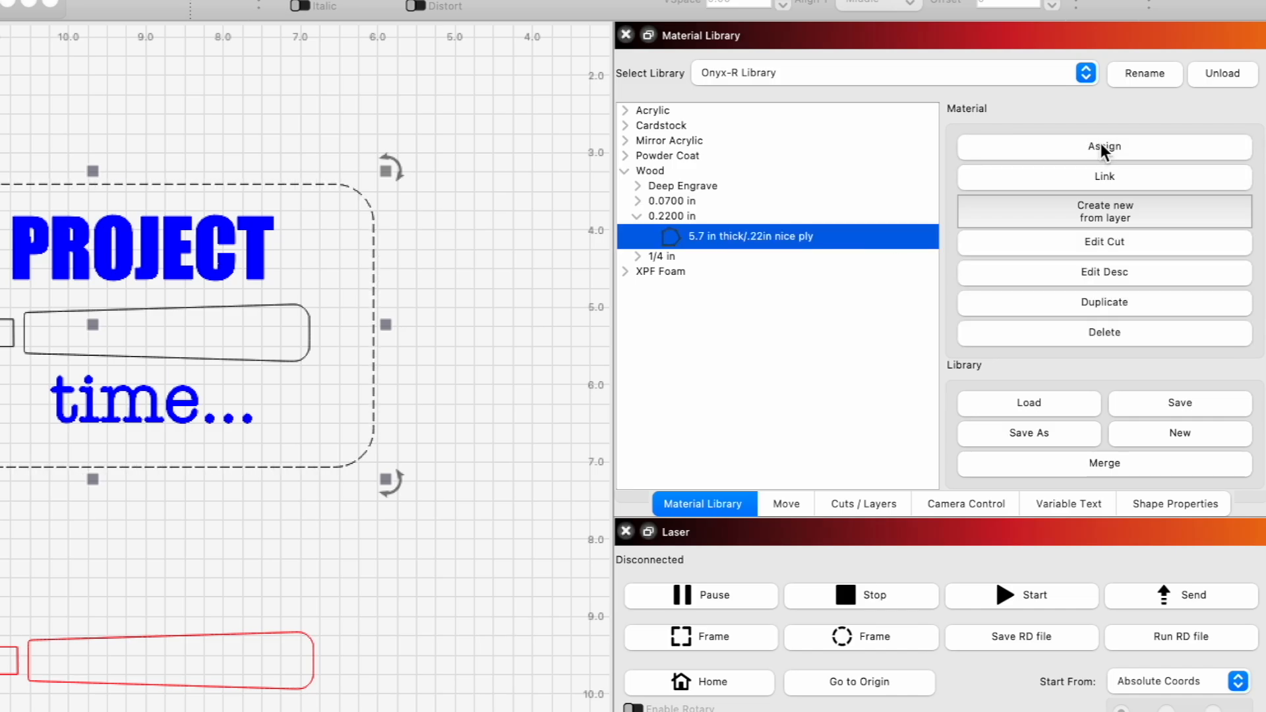
pyautogui.click(862, 503)
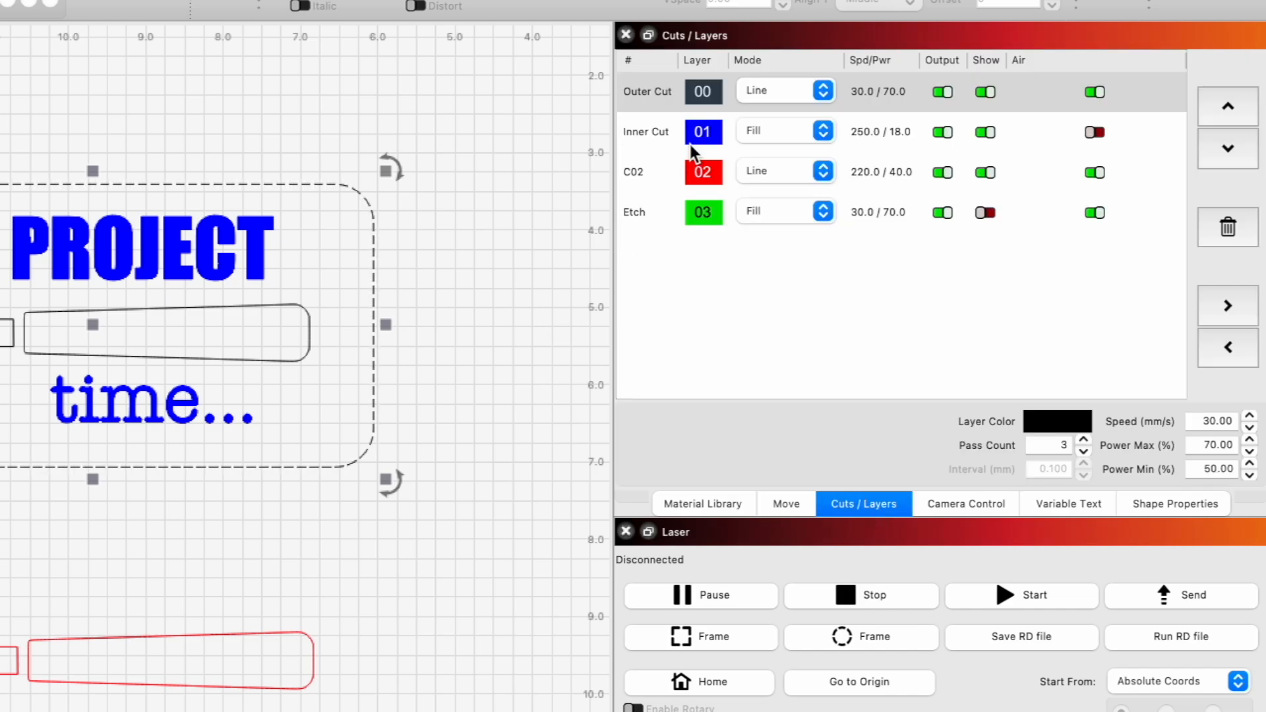
# Assign the 'Deep engrave' library setting to the Inner Cut layer
pyautogui.click(646, 132)
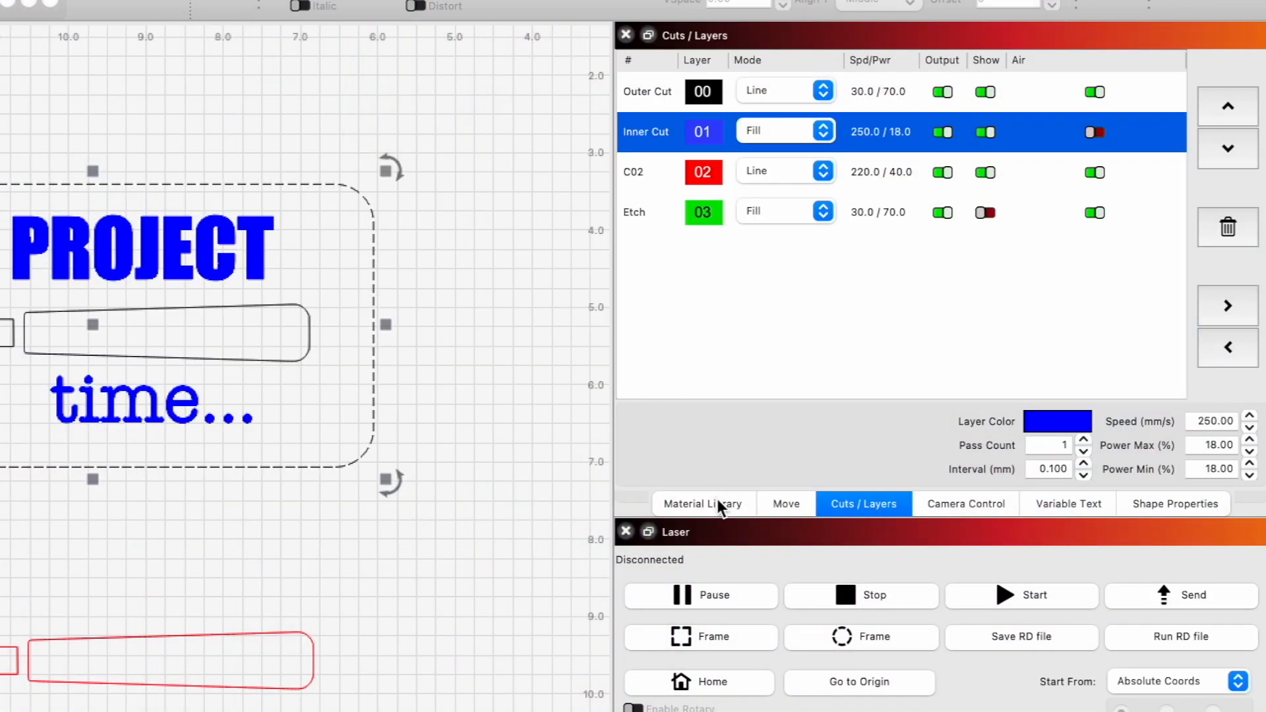
pyautogui.click(701, 503)
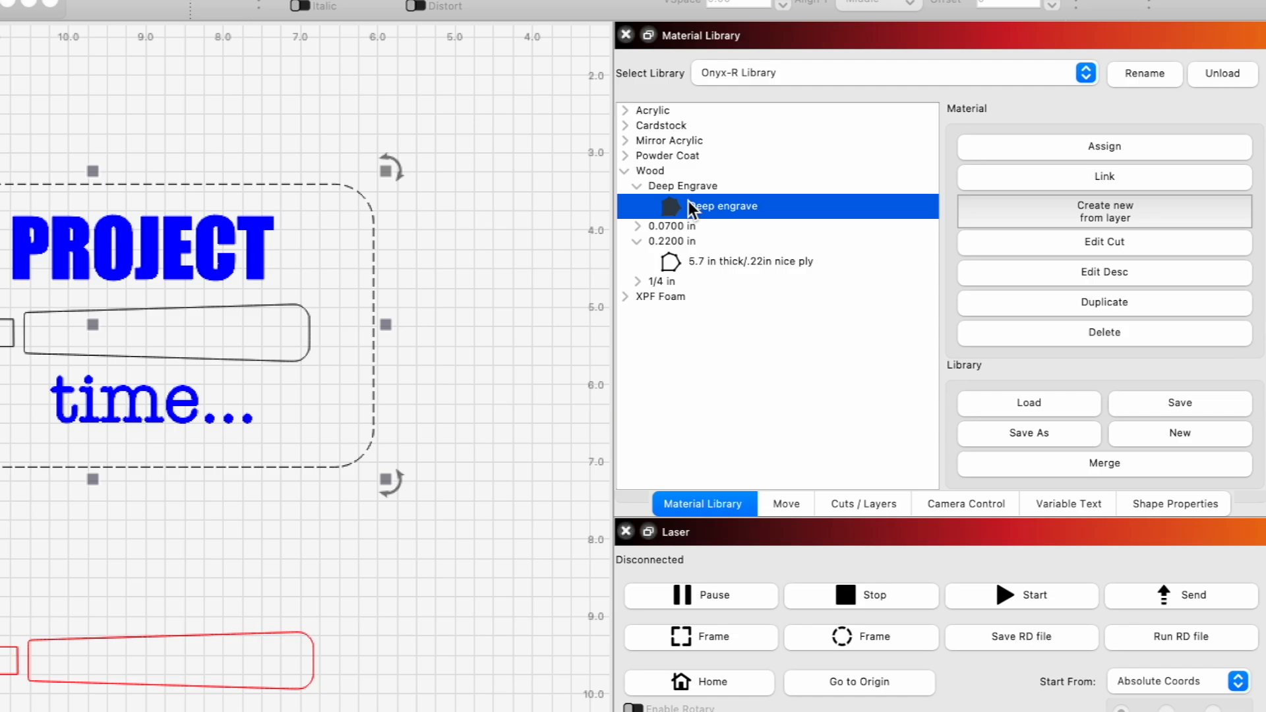
pyautogui.click(862, 503)
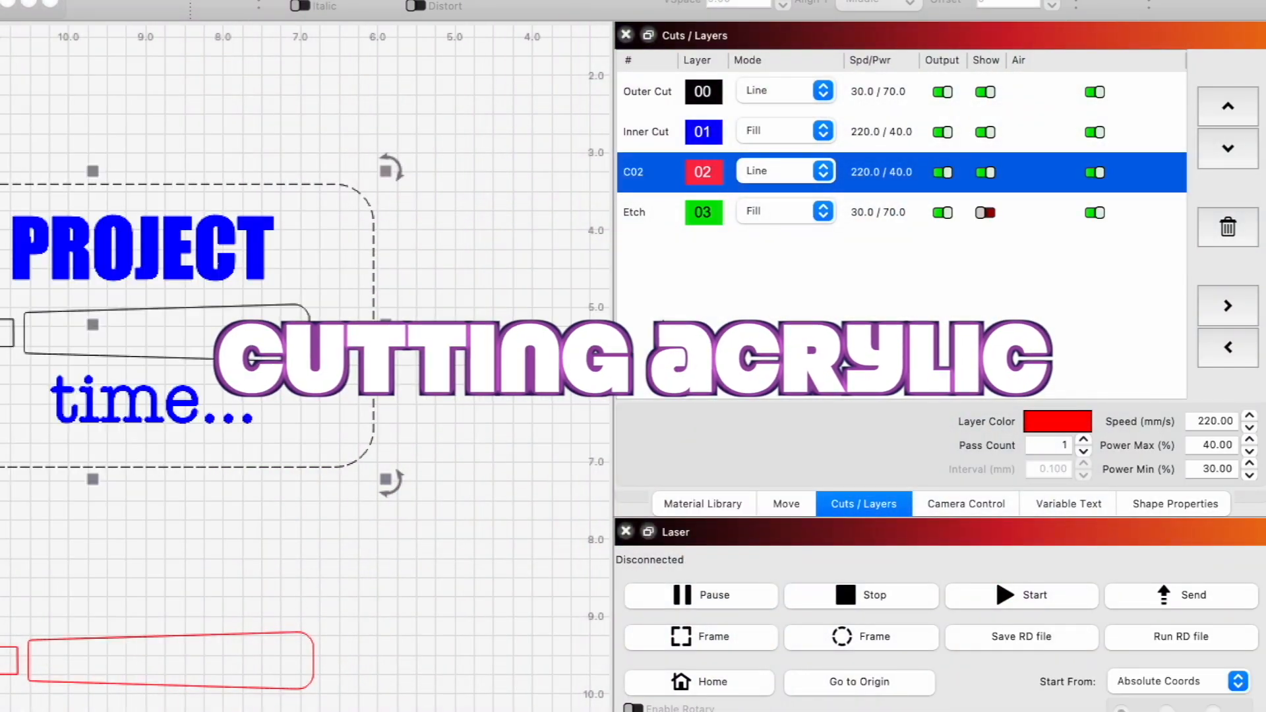
# Assign the 1/8" acrylic cut library setting to the C02 layer
pyautogui.click(703, 503)
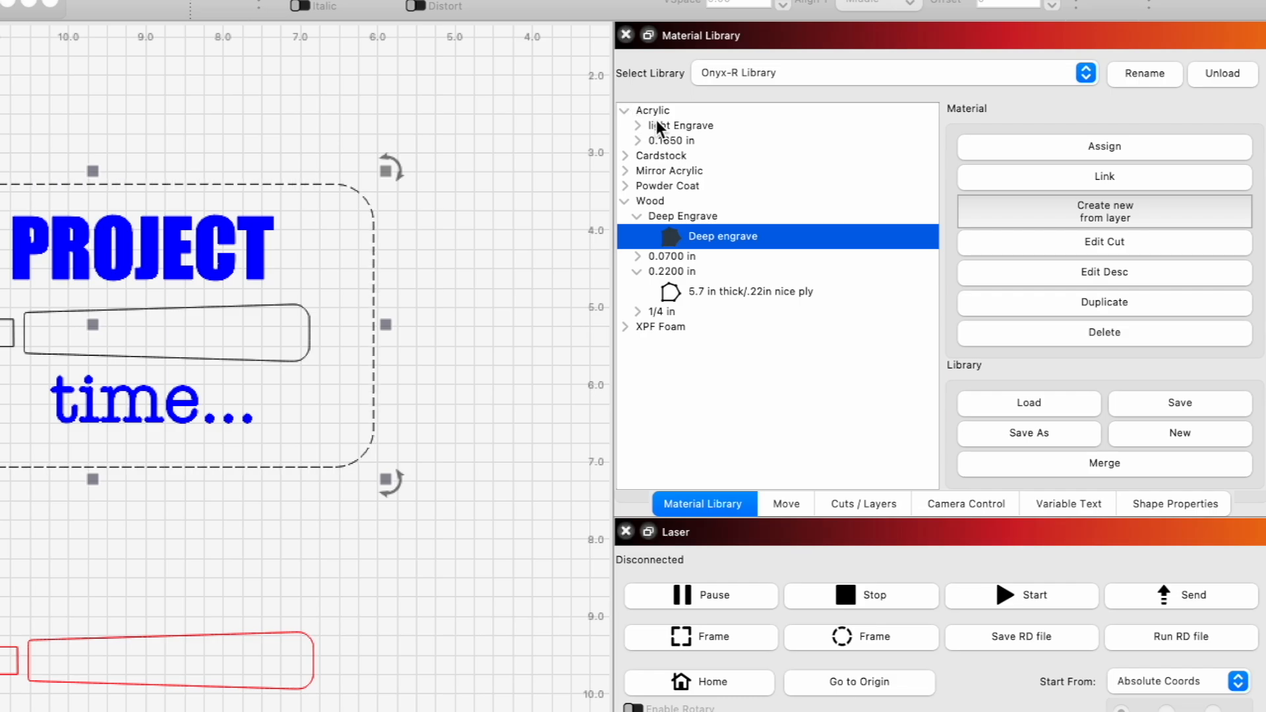
pyautogui.click(638, 140)
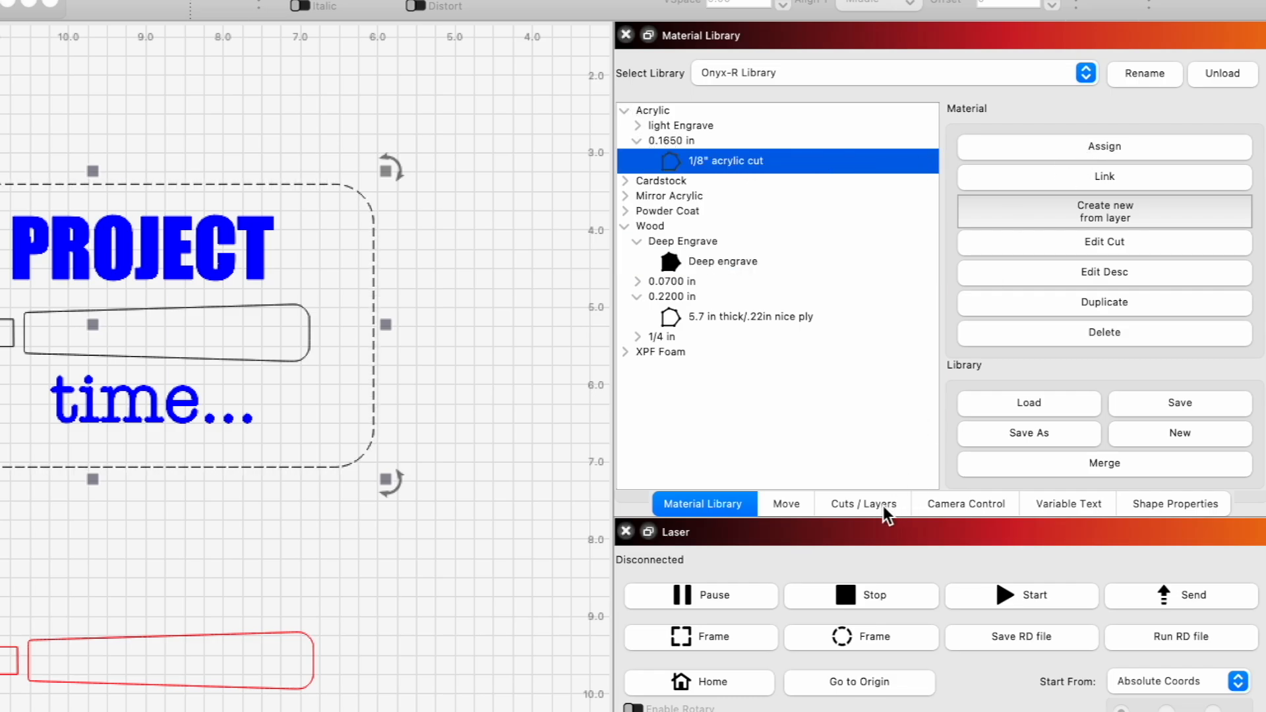
pyautogui.click(863, 504)
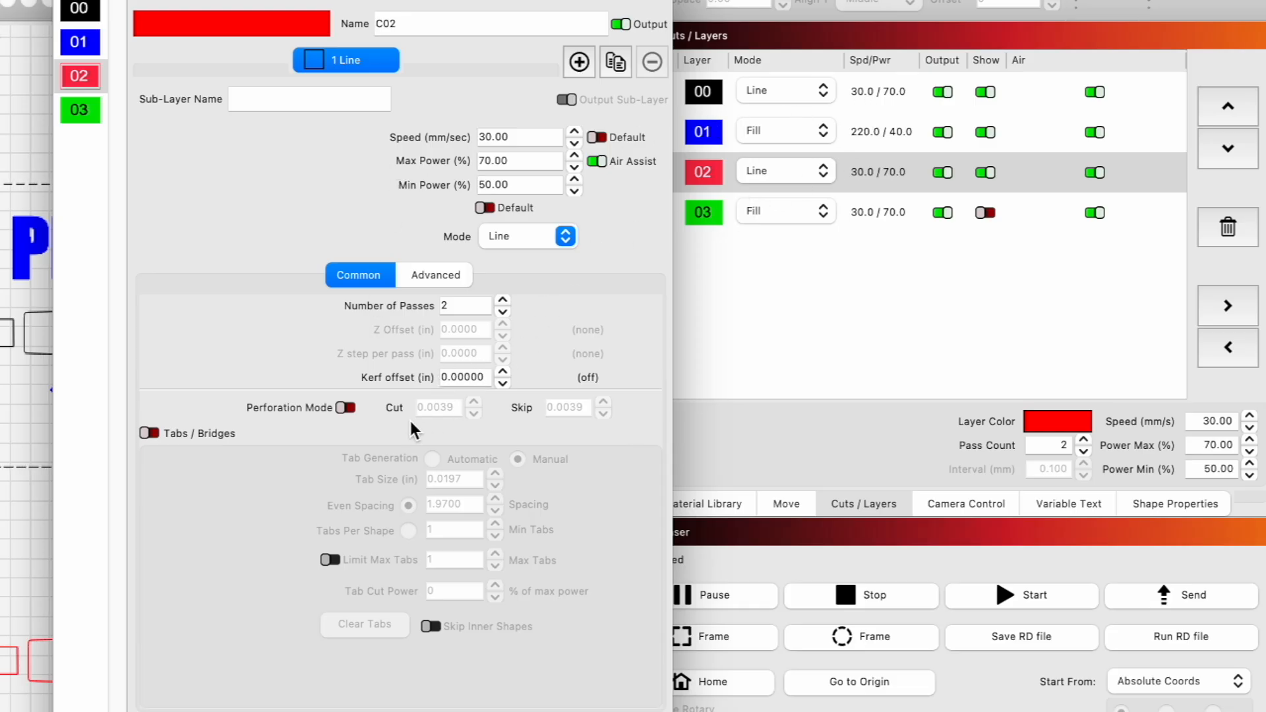
pyautogui.click(463, 377)
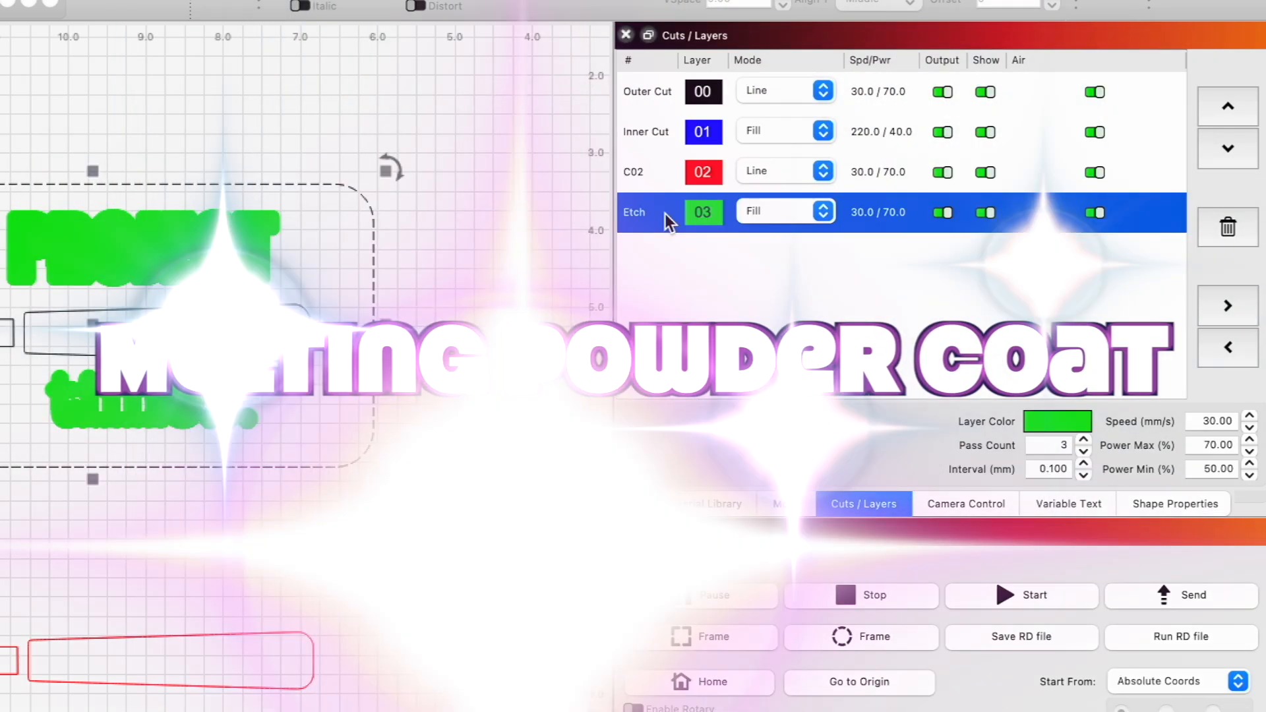
# Assign the Powdercoat melt setting (Defocus/Air assist OFF) from the Material Library to the Etch layer
pyautogui.click(703, 503)
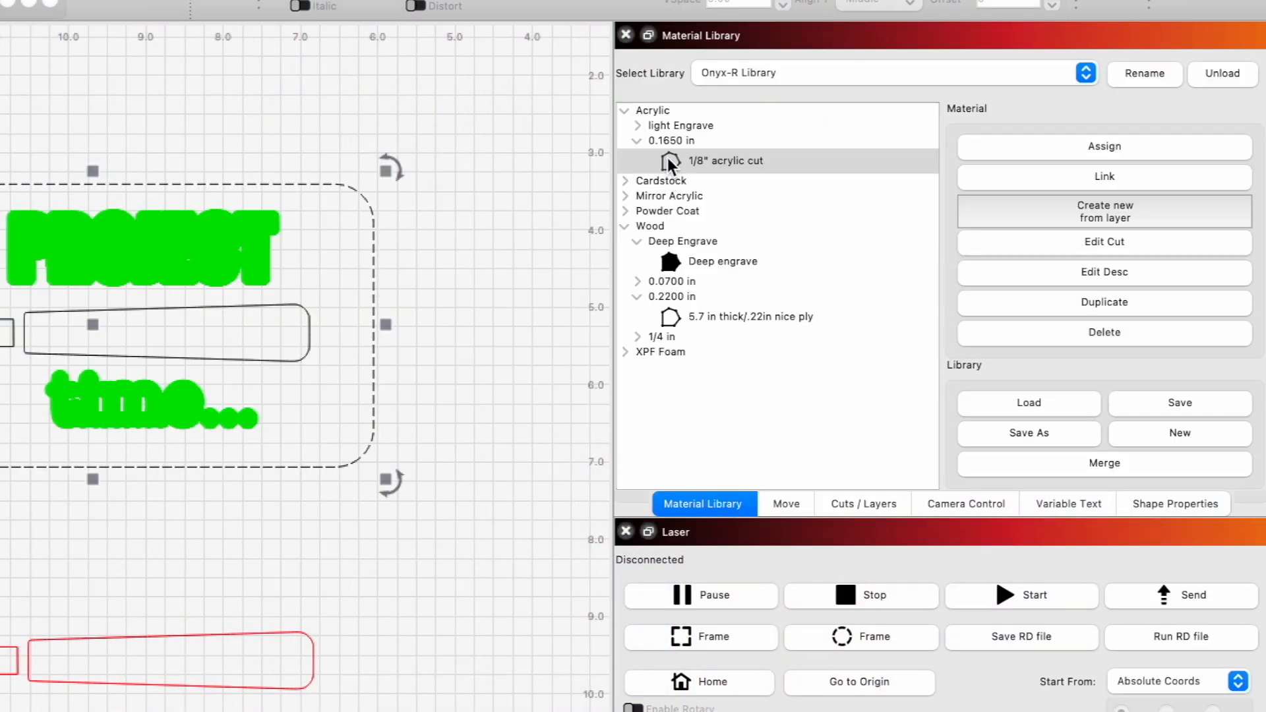
pyautogui.click(724, 161)
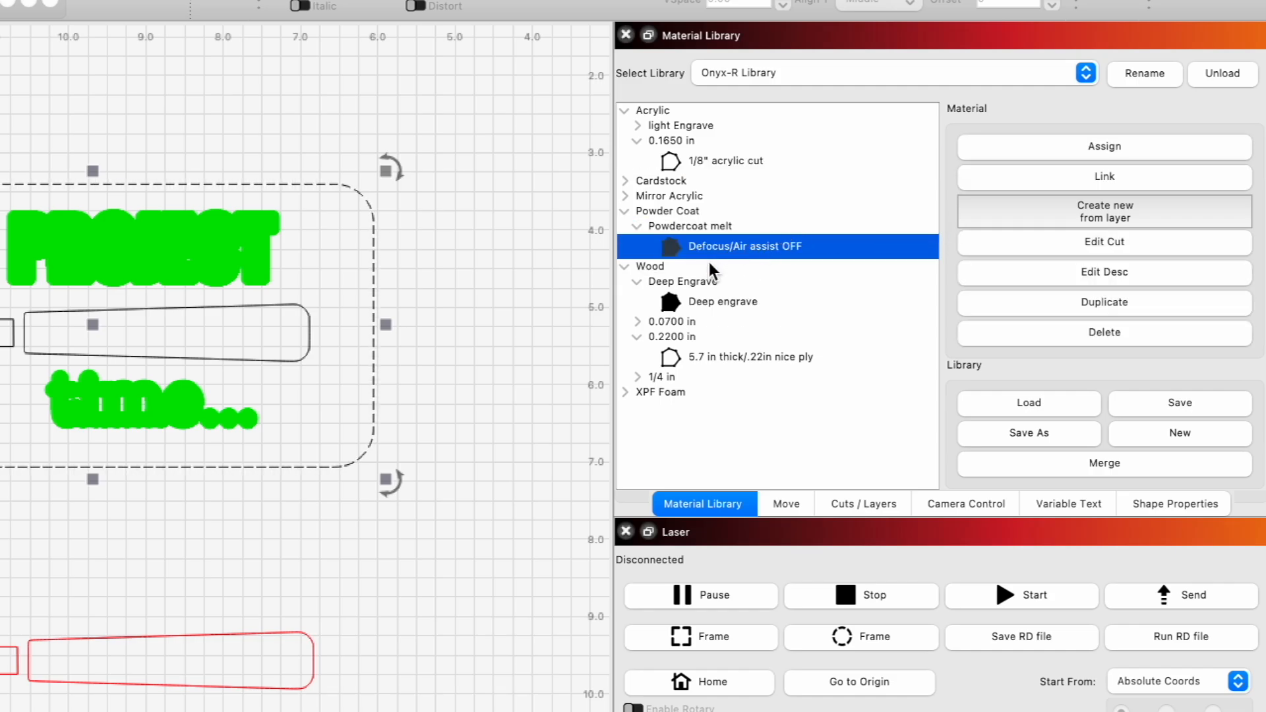
pyautogui.moveTo(716, 266)
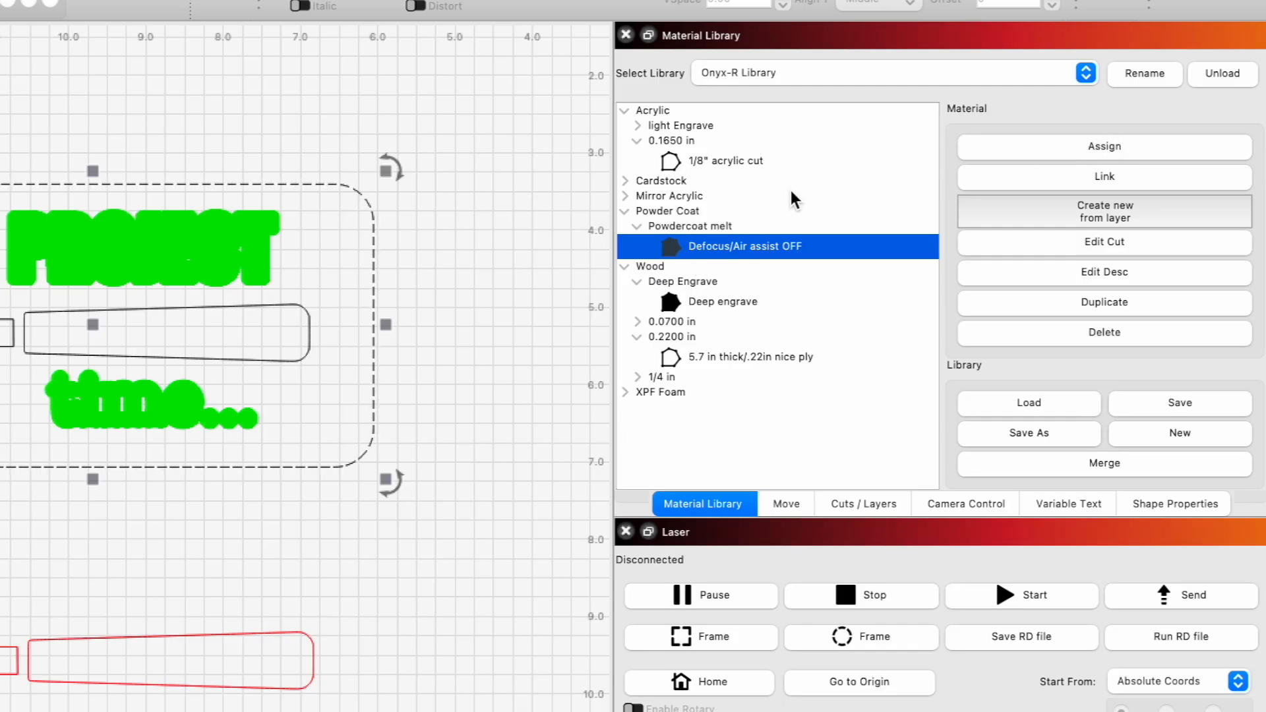
pyautogui.moveTo(590, 235)
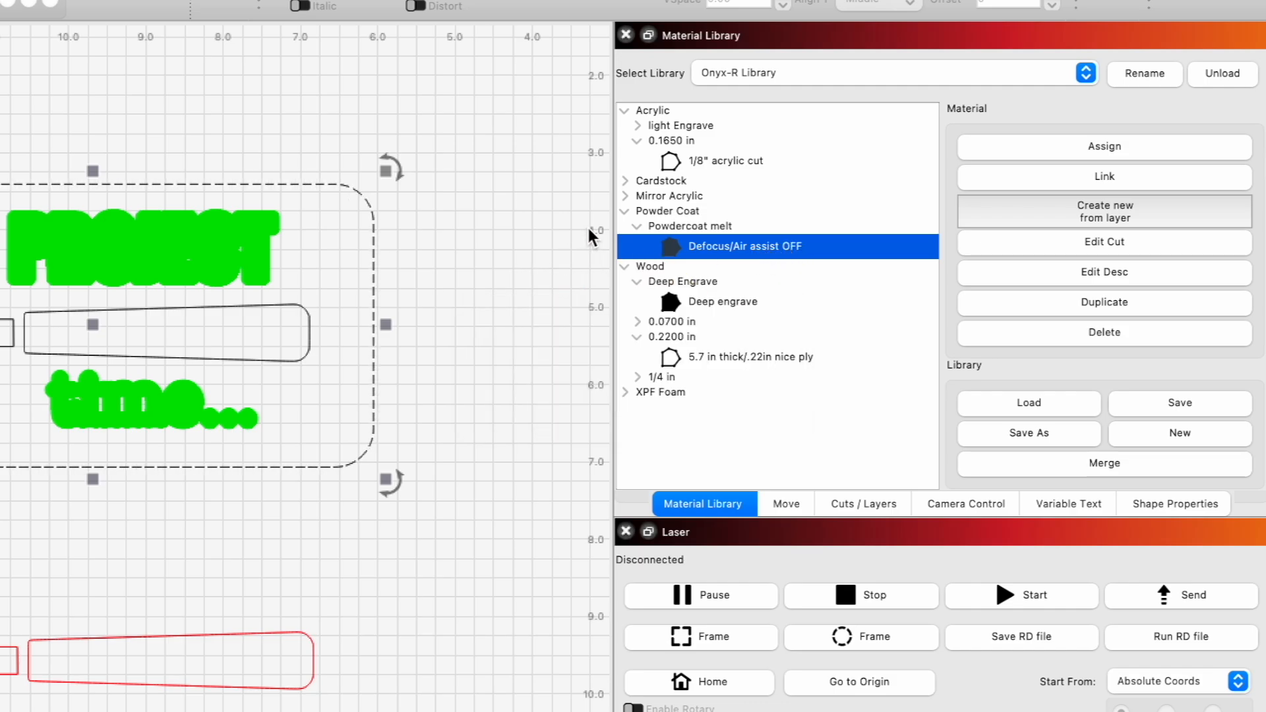
pyautogui.moveTo(460, 278)
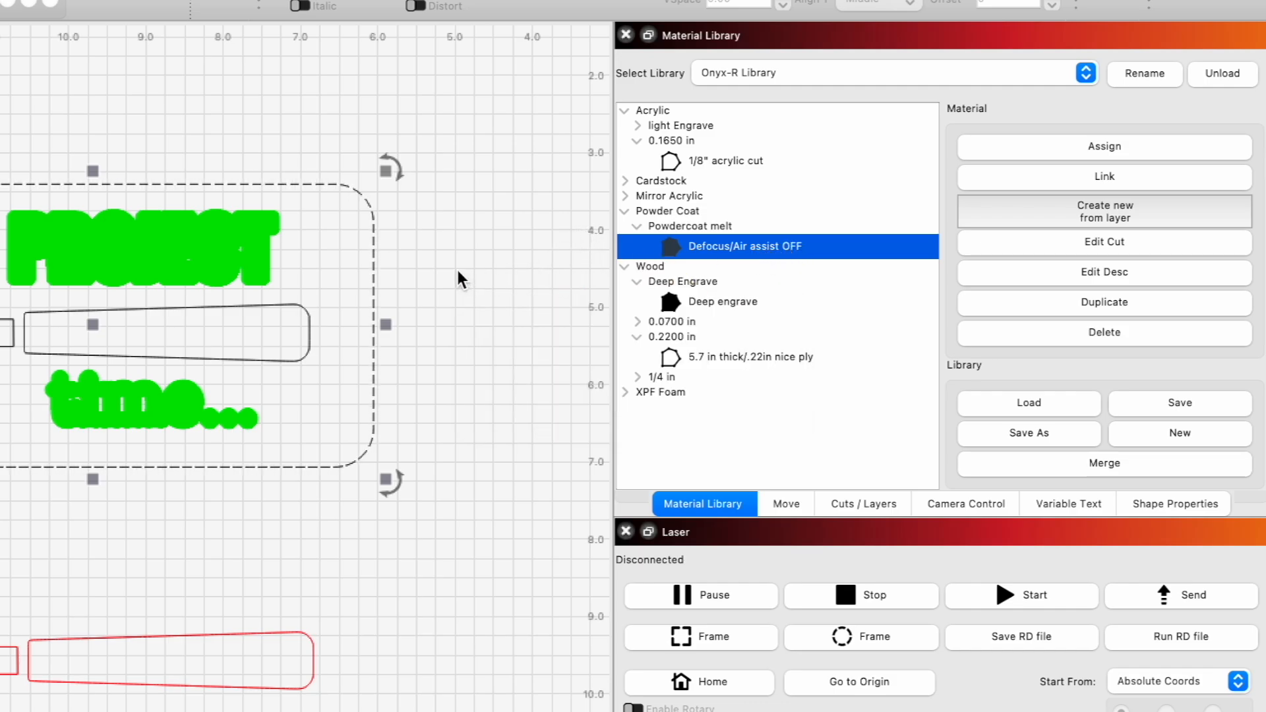
pyautogui.click(863, 504)
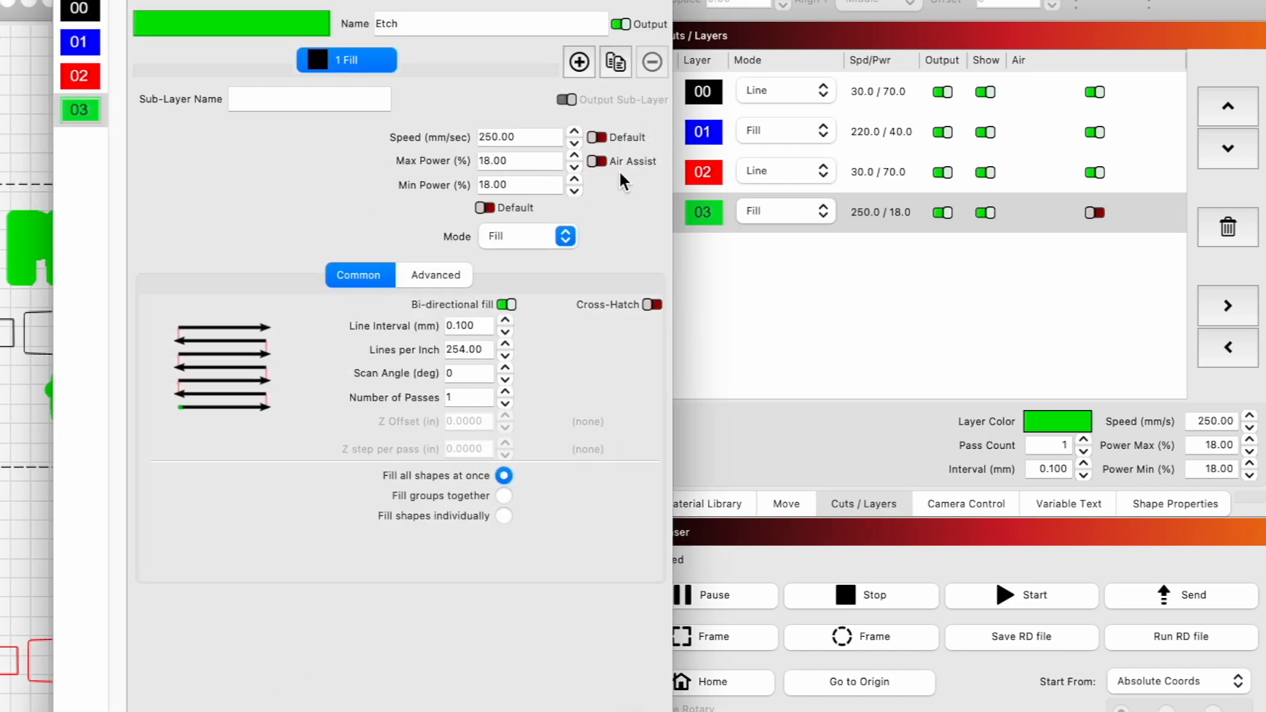
pyautogui.click(809, 695)
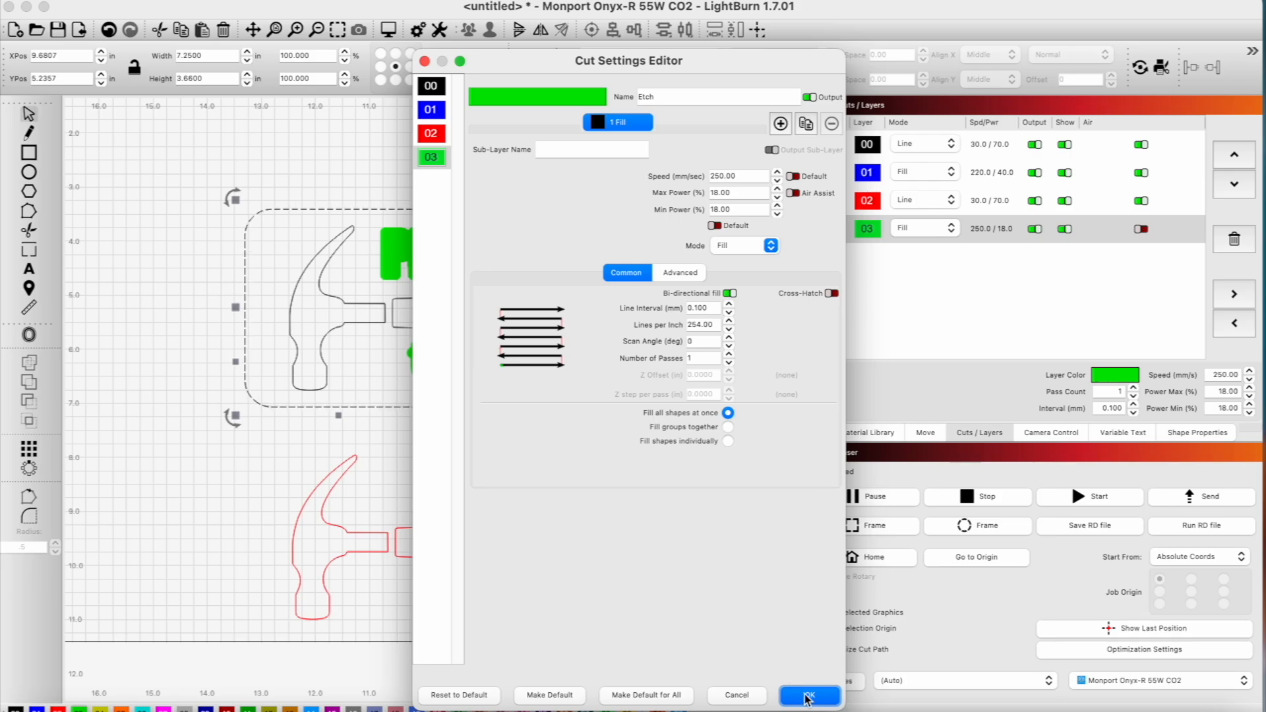
pyautogui.click(809, 695)
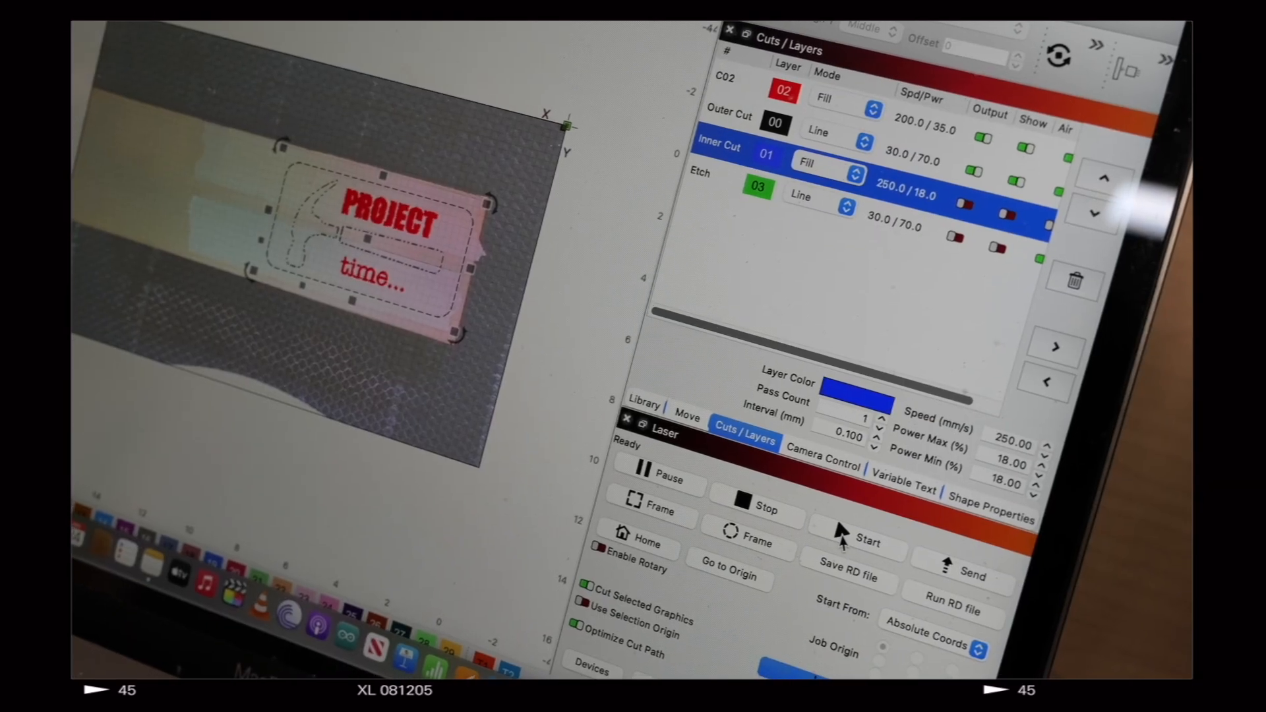
# Start the laser job to engrave and cut the PROJECT time... sign
pyautogui.click(854, 542)
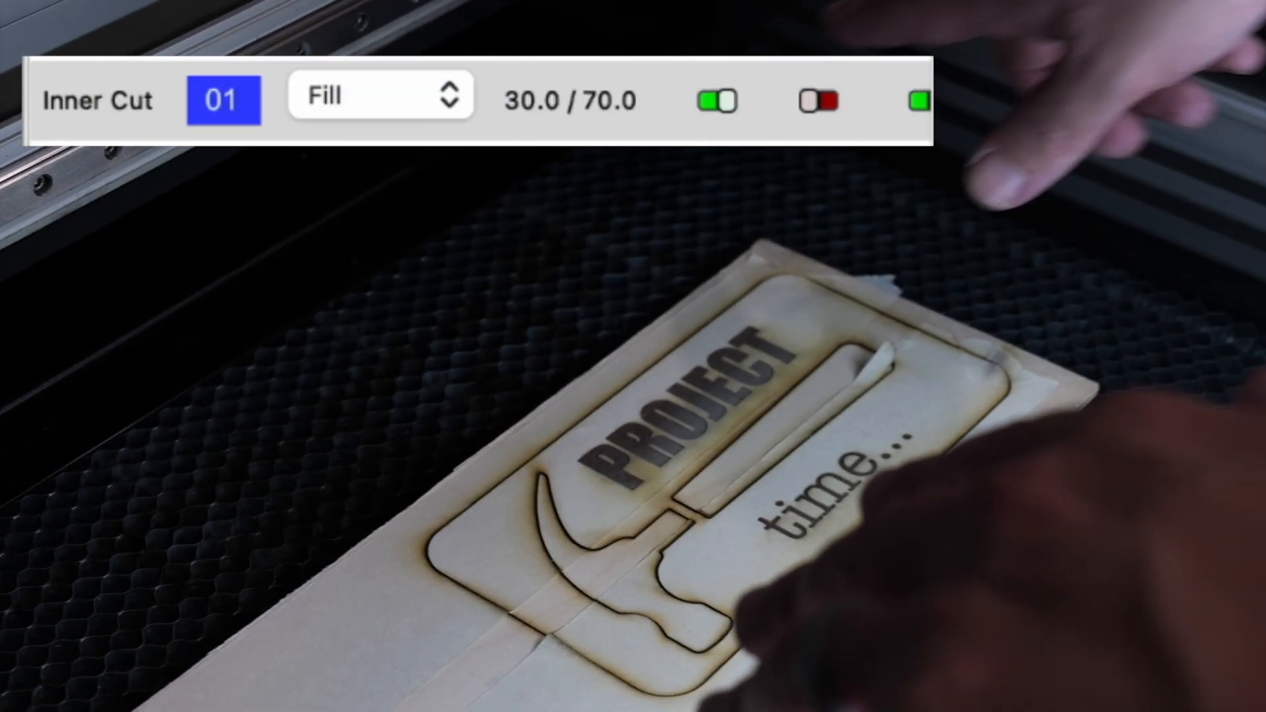